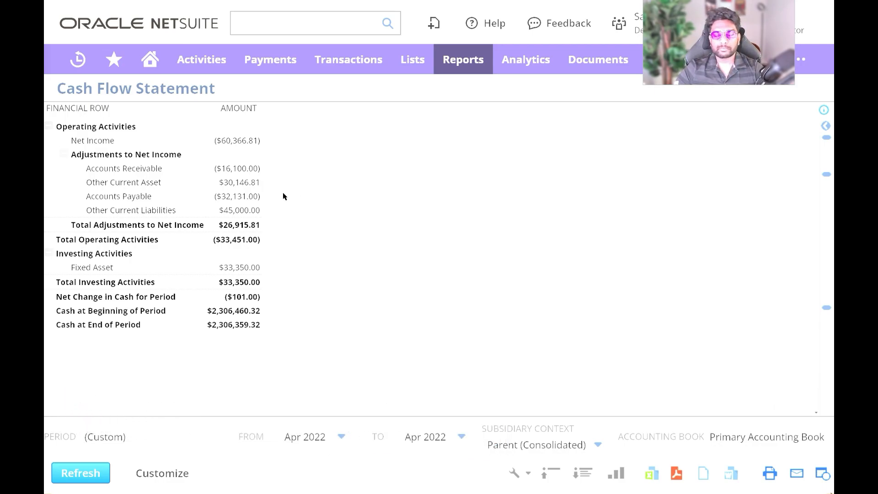
mouse_move(345, 168)
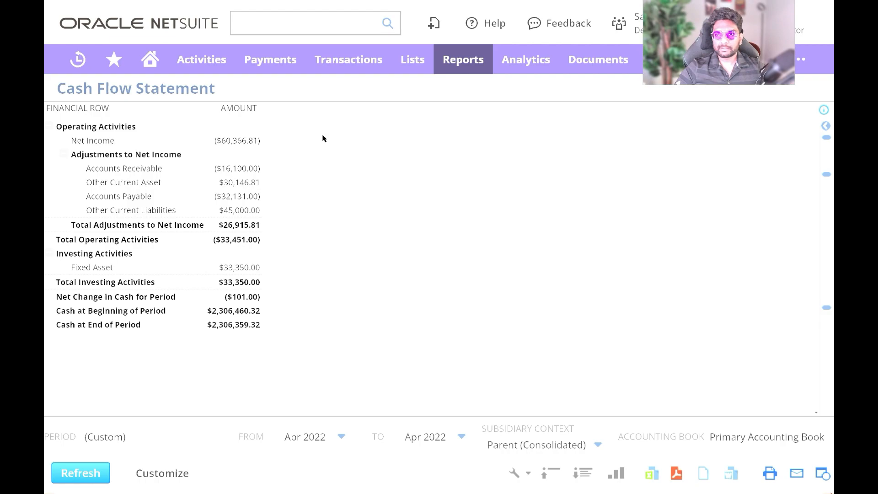
mouse_move(480, 298)
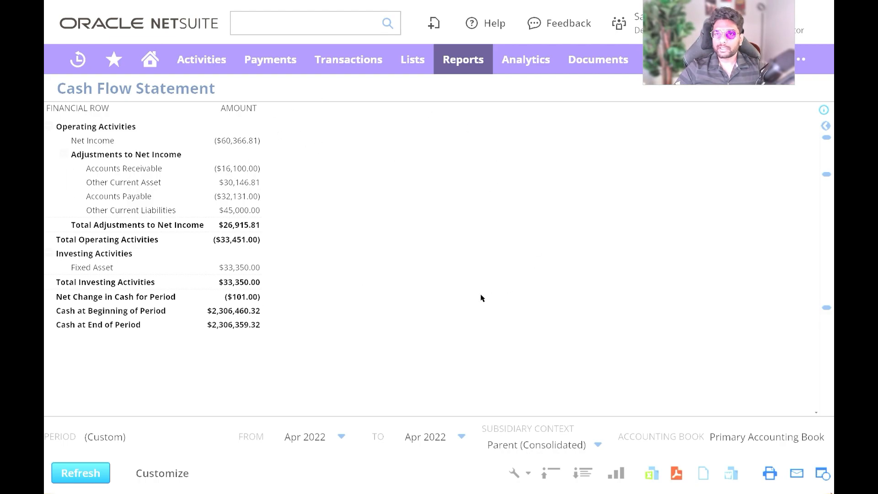
mouse_move(323, 200)
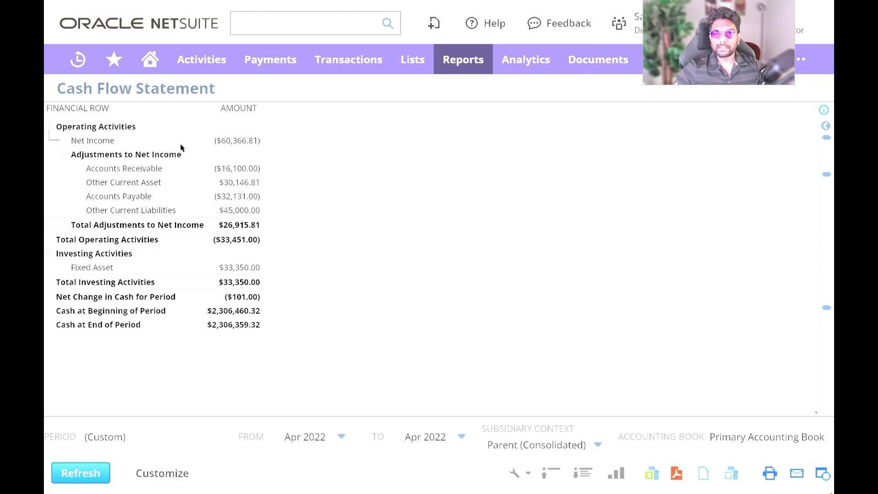
mouse_move(312, 157)
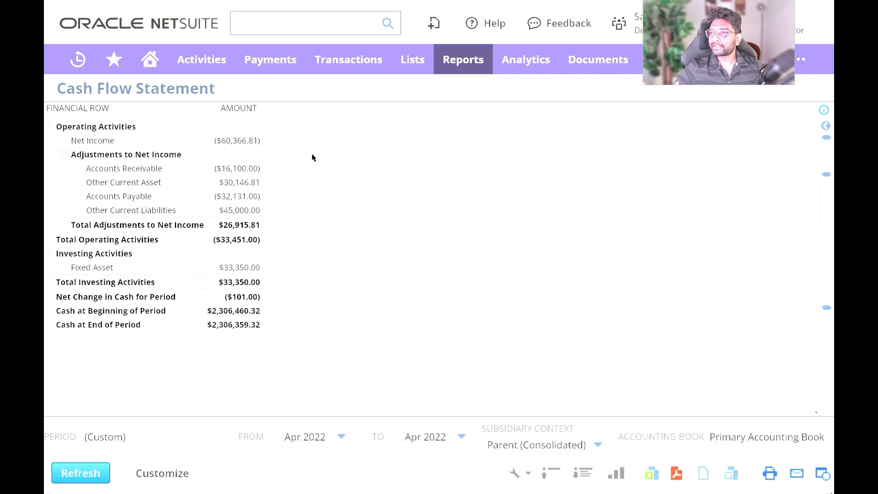
mouse_move(120, 139)
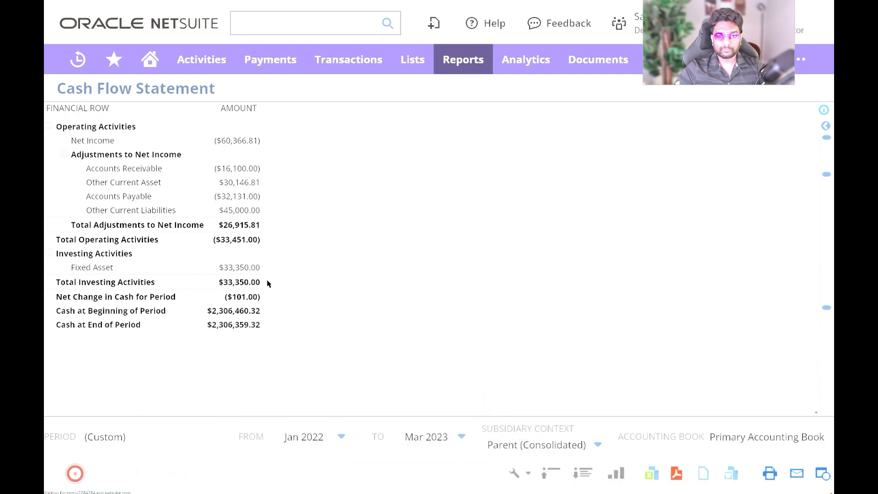
Refresh the Cash Flow Statement so it reruns for Jan 2022–Mar 2023
left_click(81, 473)
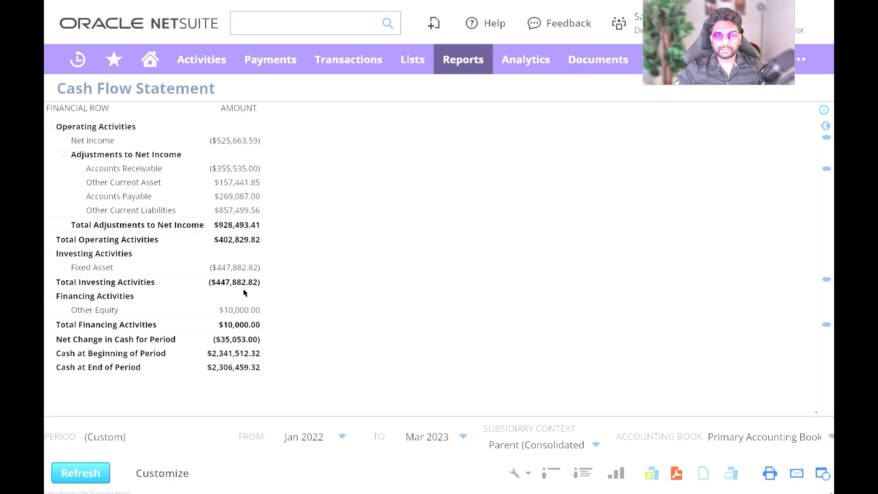
mouse_move(104, 248)
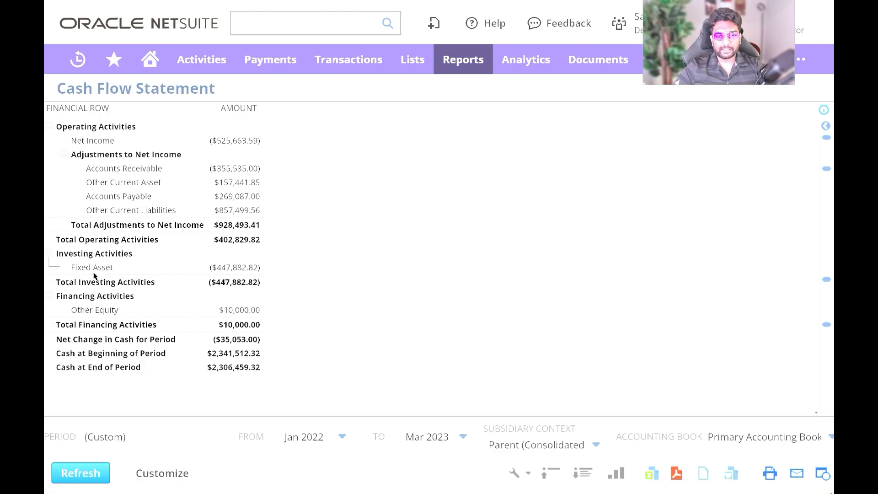
mouse_move(126, 250)
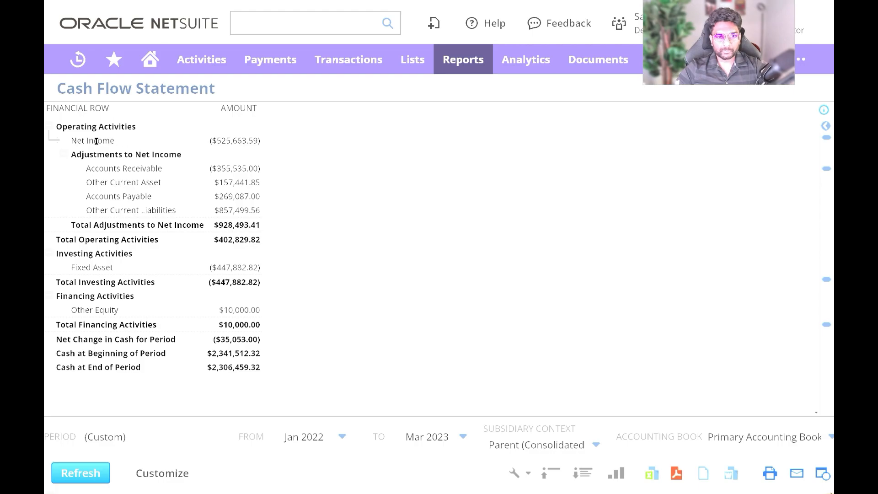
mouse_move(123, 141)
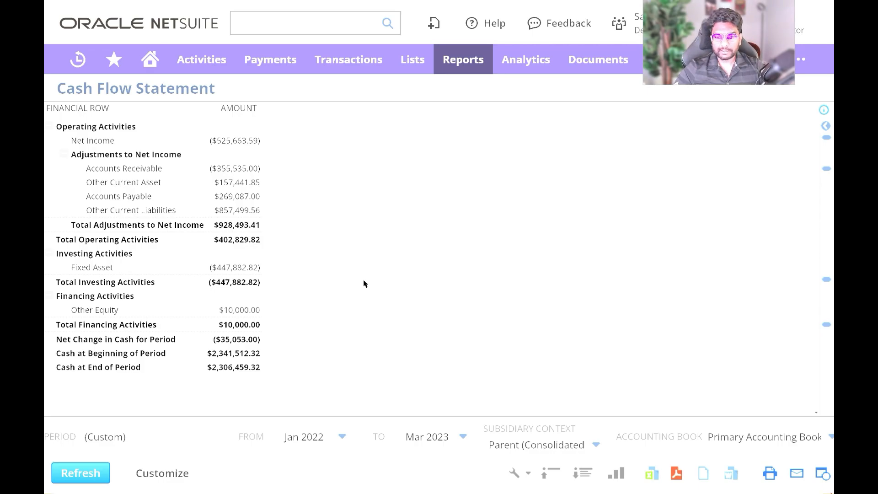
mouse_move(329, 185)
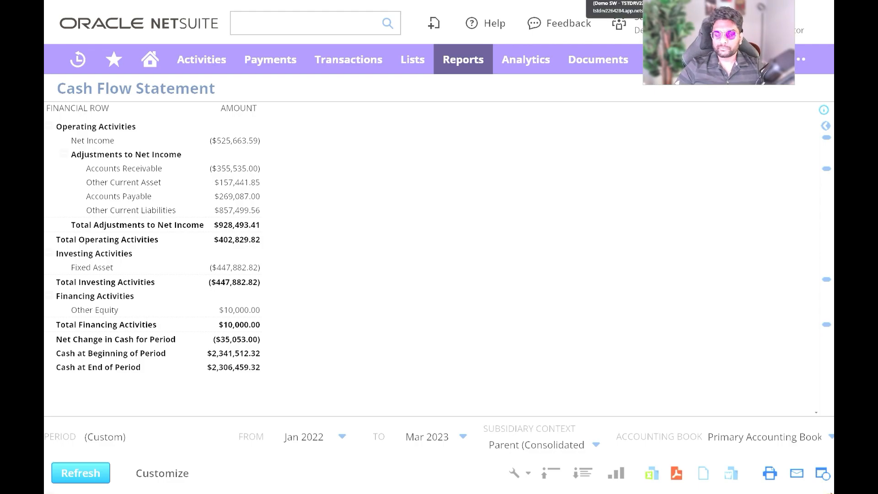
Review the SuiteQL net income query summing Income, Expense, COGS and OthExpense for Apr 2022
left_click(412, 60)
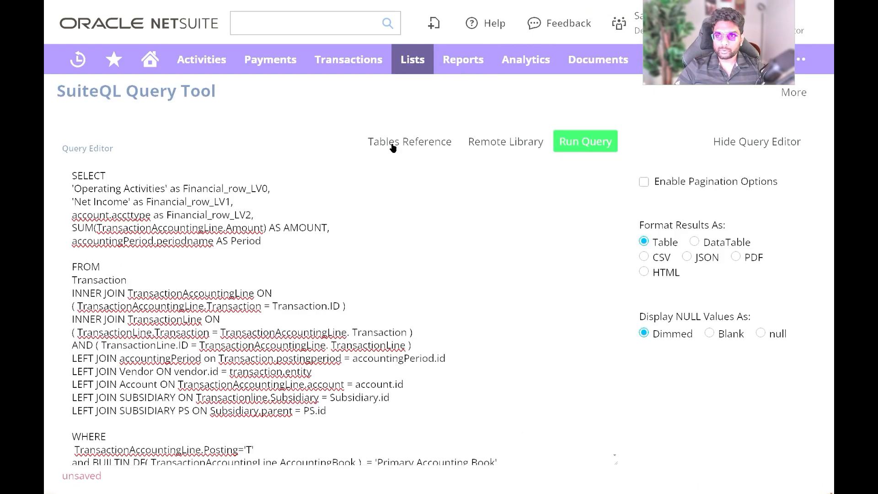
mouse_move(286, 128)
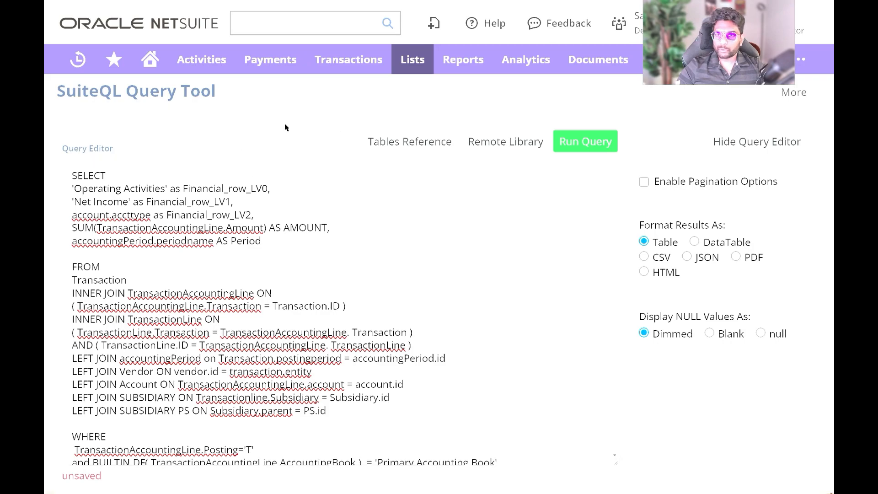
left_click(413, 59)
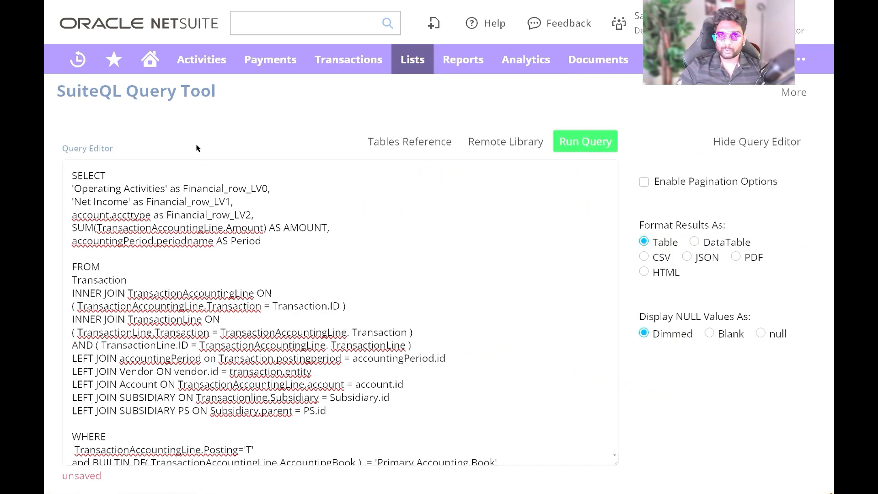
scroll("down", 3)
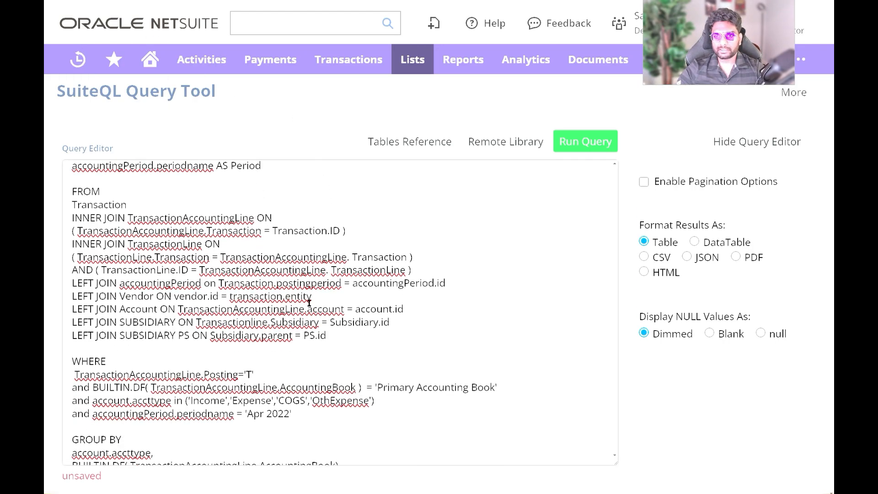
scroll("up", 3)
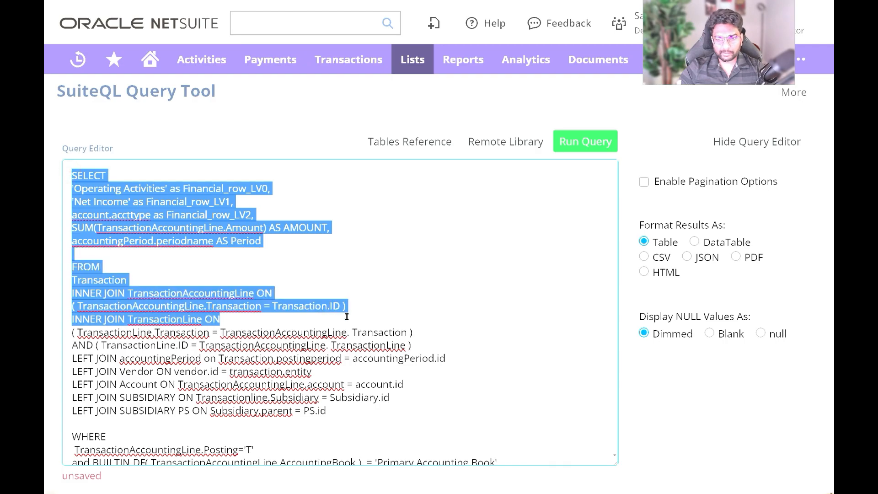
scroll("down", 3)
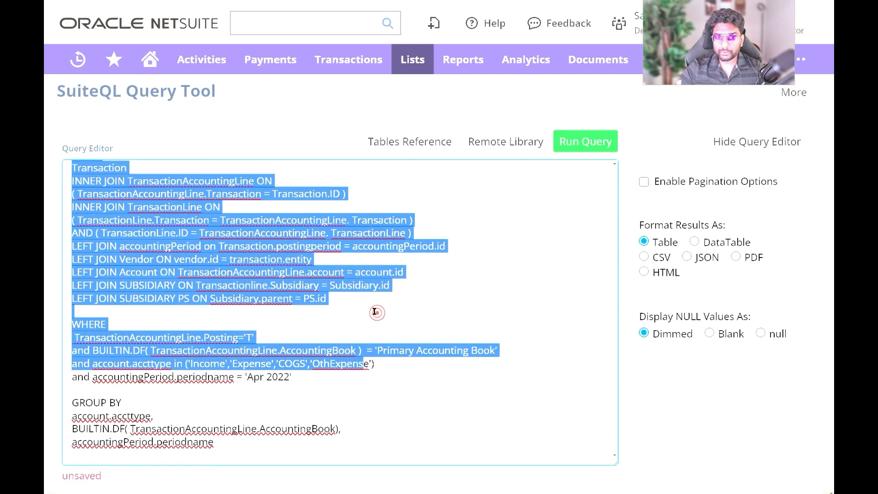
scroll("up", 3)
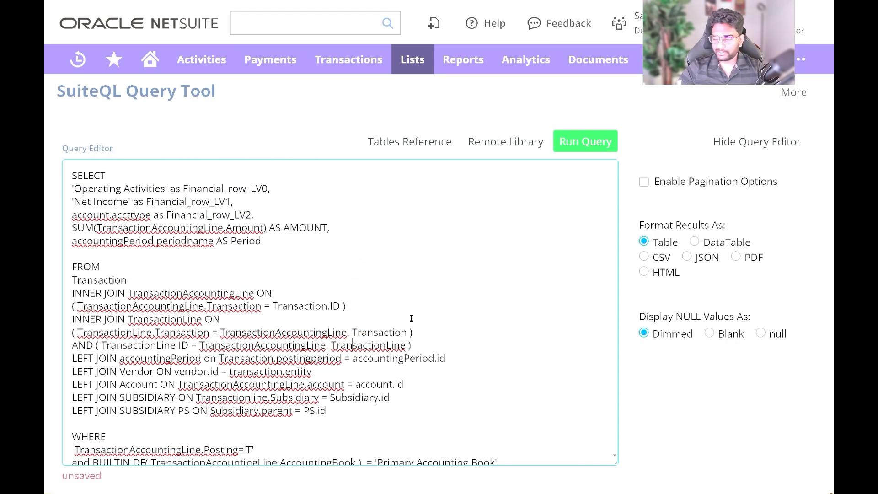
scroll("down", 3)
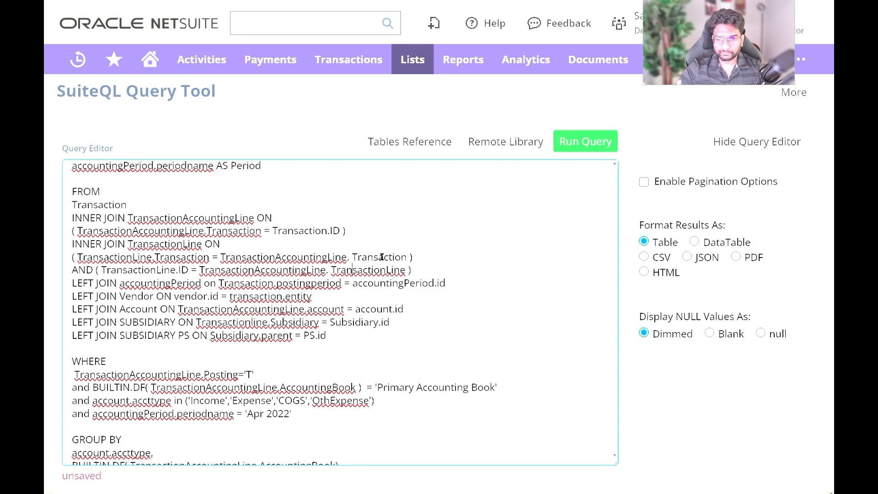
scroll("down", 3)
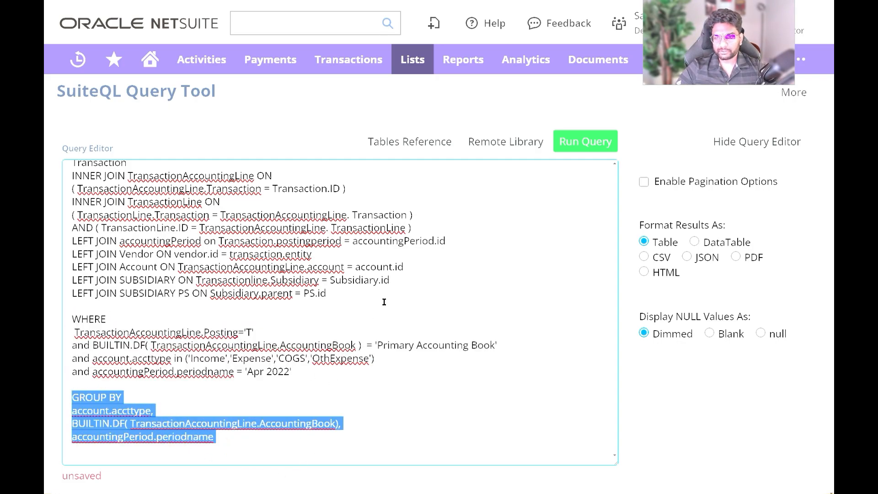
scroll("up", 3)
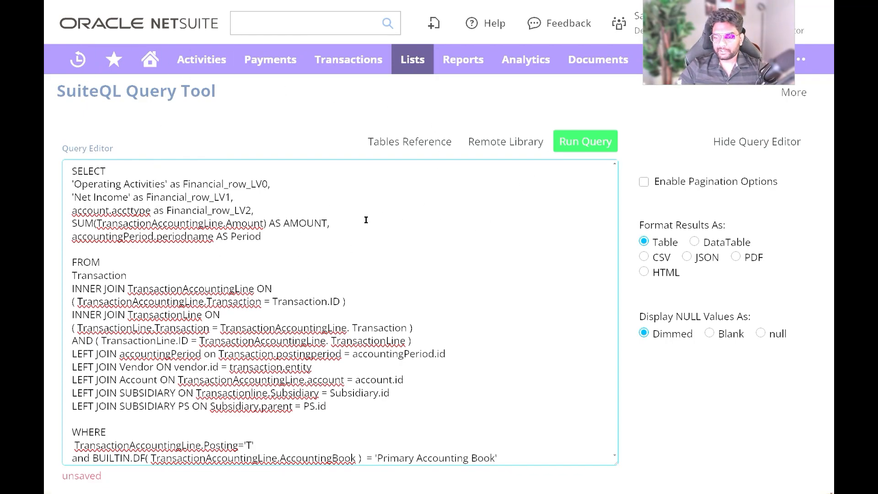
mouse_move(585, 141)
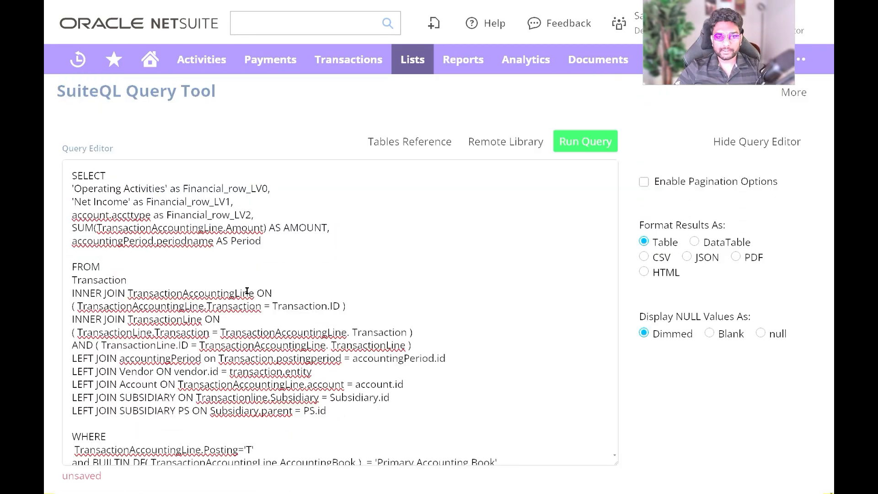
scroll("down", 3)
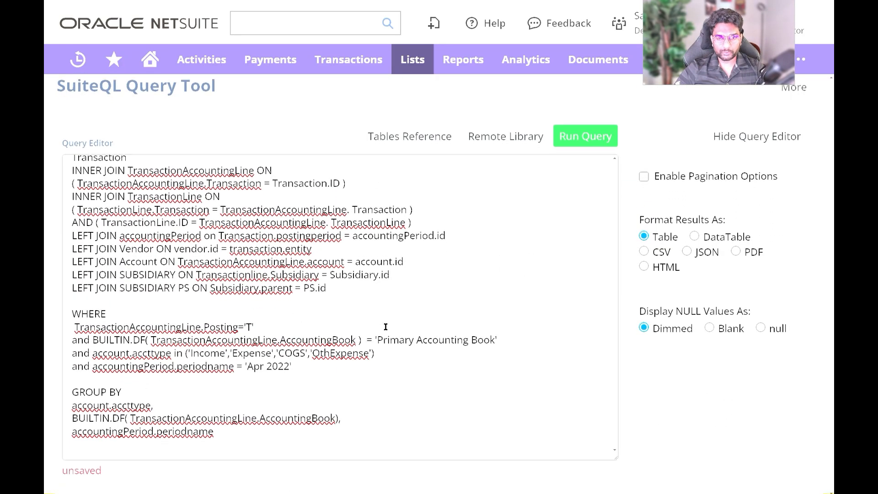
Run the Apr 2022 net income query and select its 60366.81 Expense amount
left_click(584, 136)
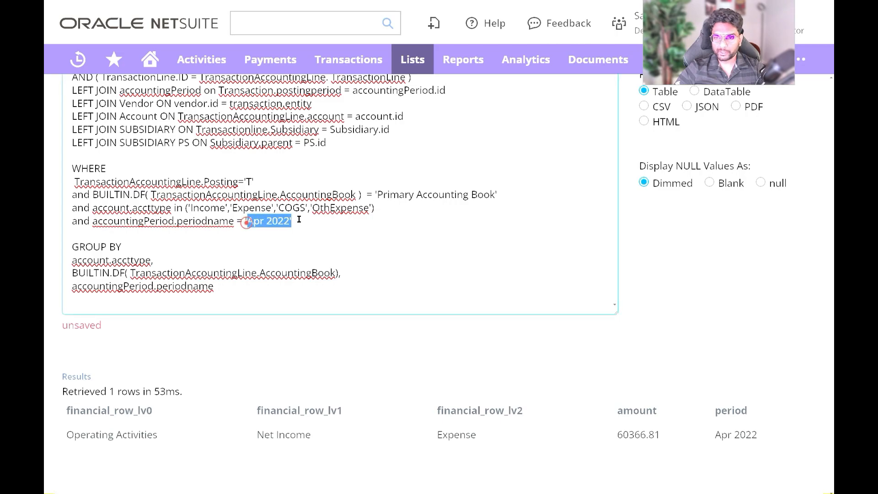
scroll("up", 3)
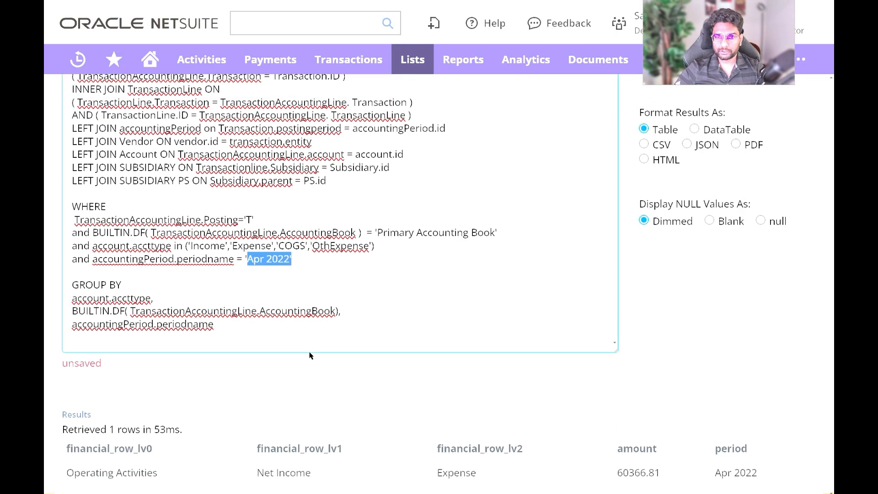
scroll("down", 3)
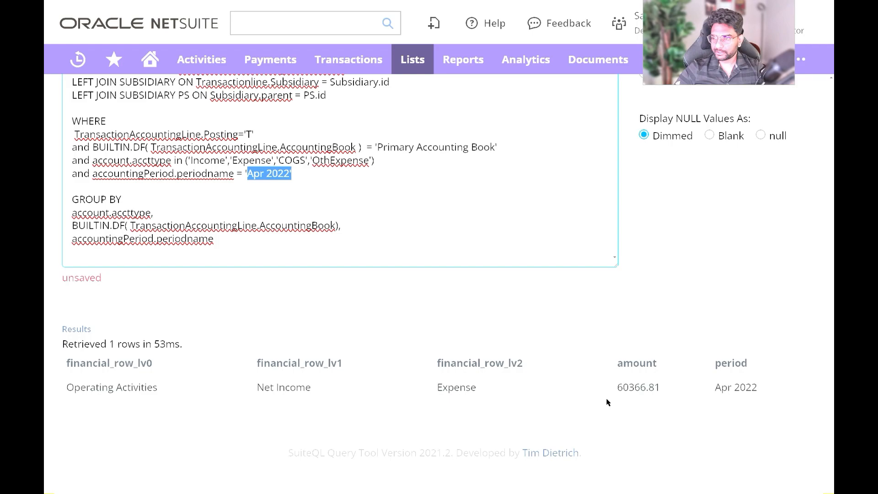
double_click(638, 387)
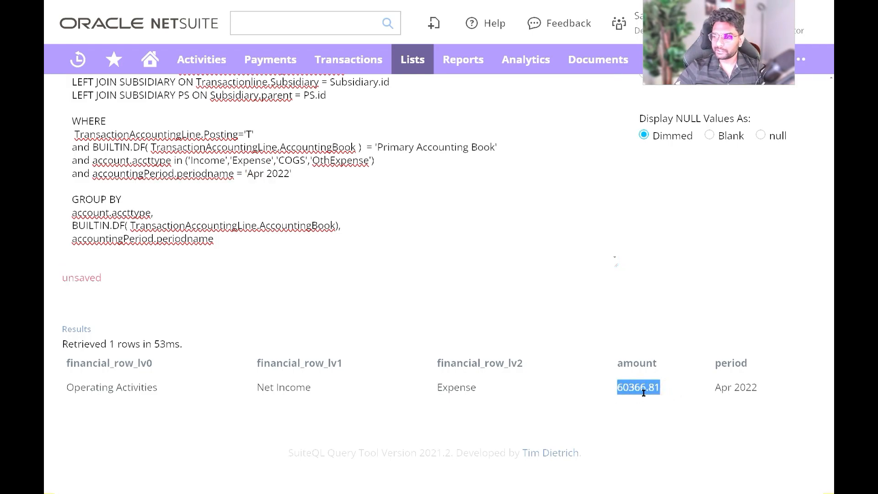
mouse_move(671, 18)
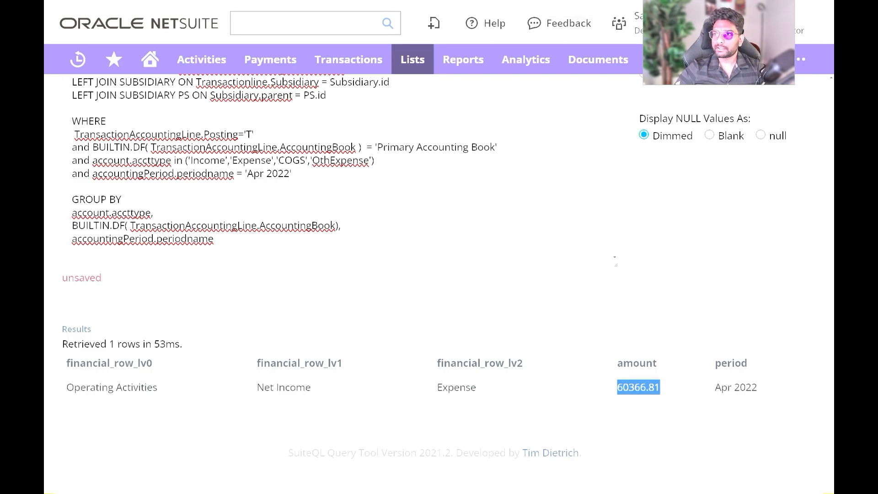
Start the Cash Flow Statement at Apr 2022 and rerun it
left_click(463, 59)
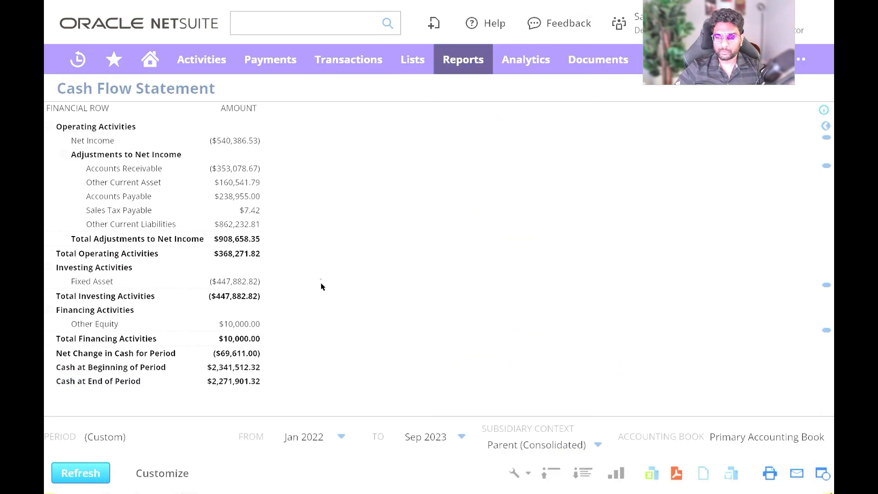
left_click(307, 436)
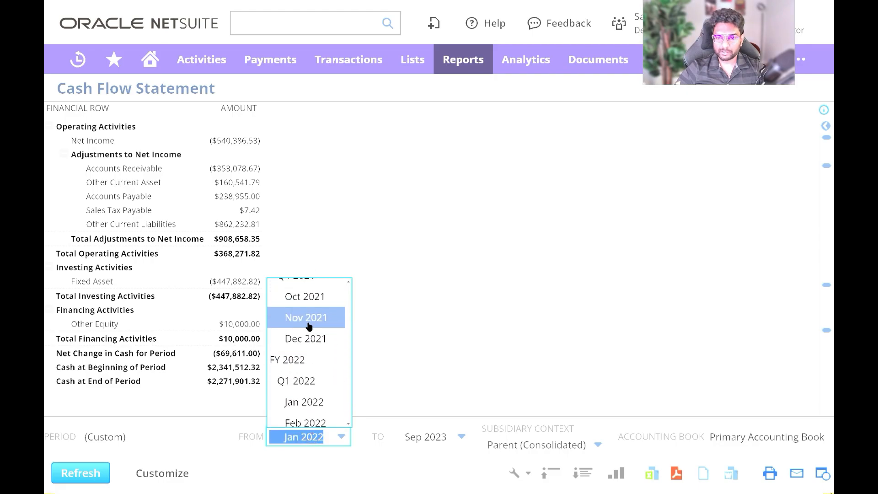
scroll("down", 3)
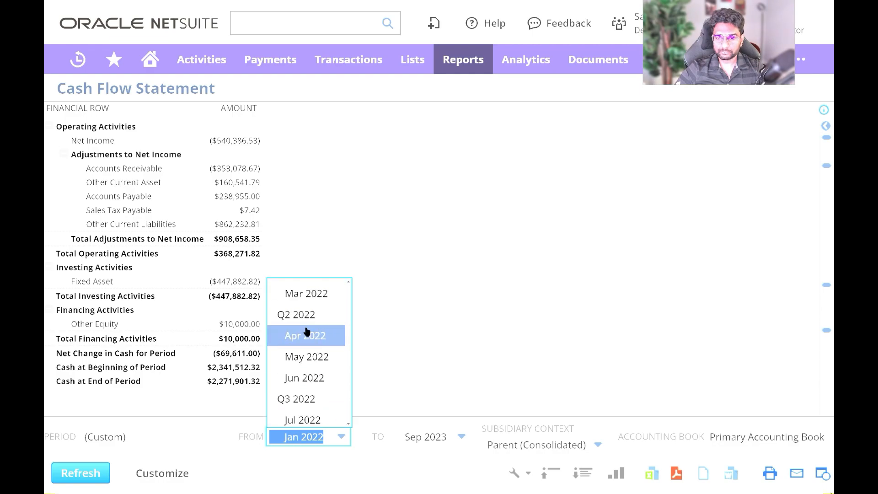
left_click(305, 334)
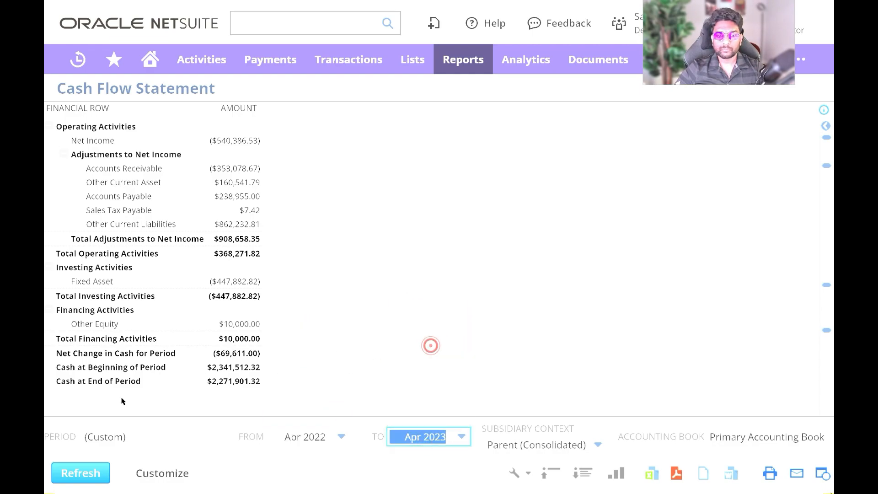
left_click(81, 472)
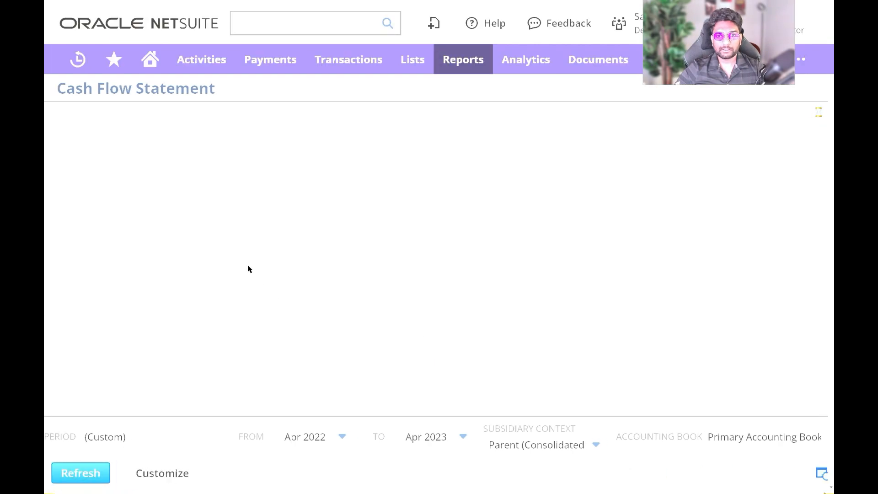
left_click(80, 472)
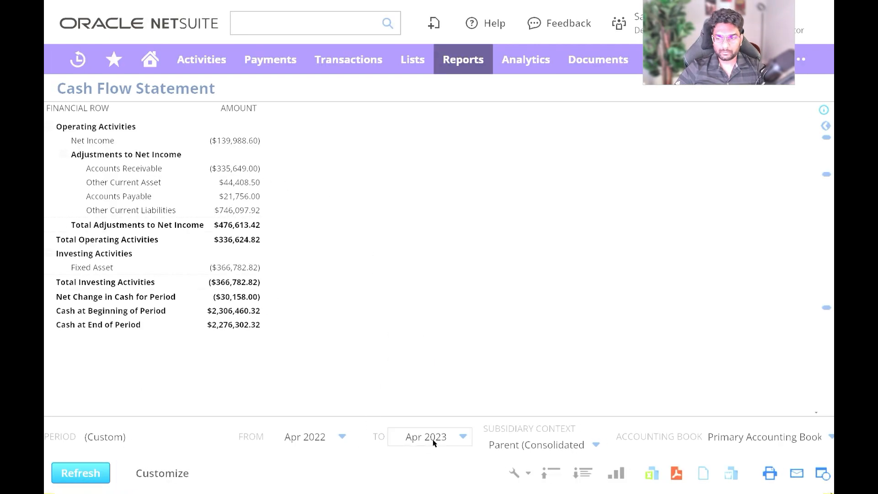
End the report at Apr 2022 too and select its Net Income ($60,366.81) for comparison
left_click(460, 436)
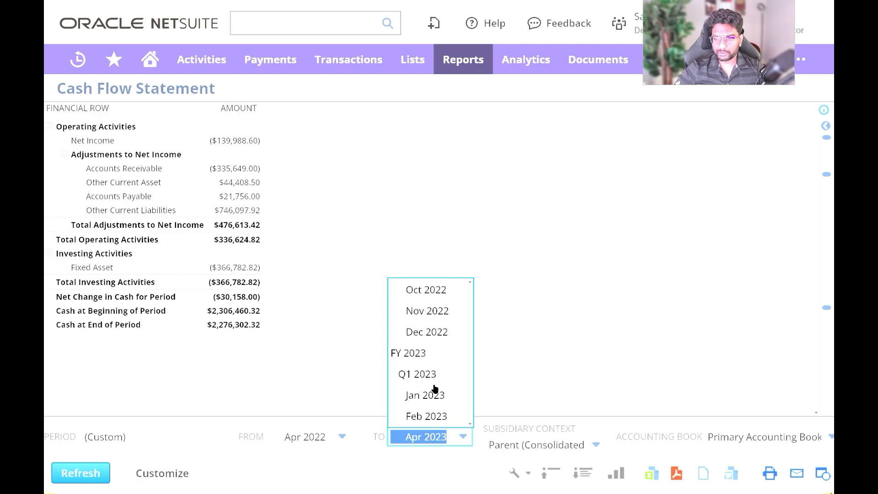
scroll("up", 3)
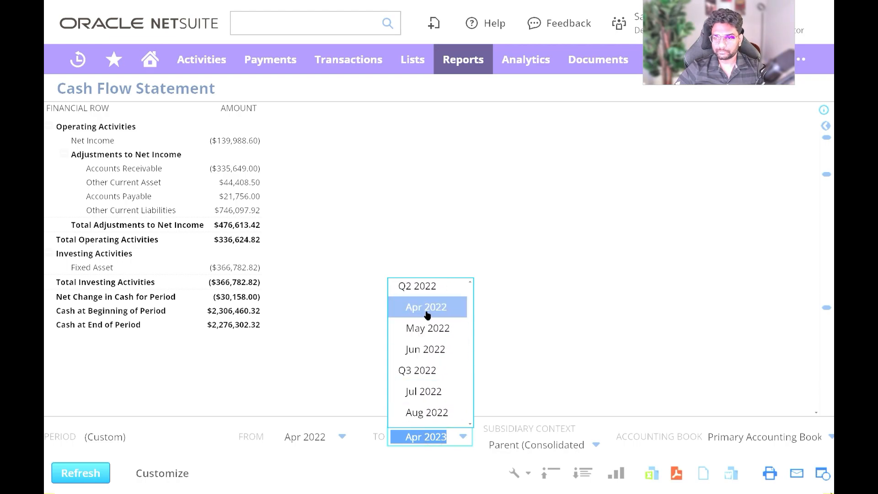
left_click(426, 307)
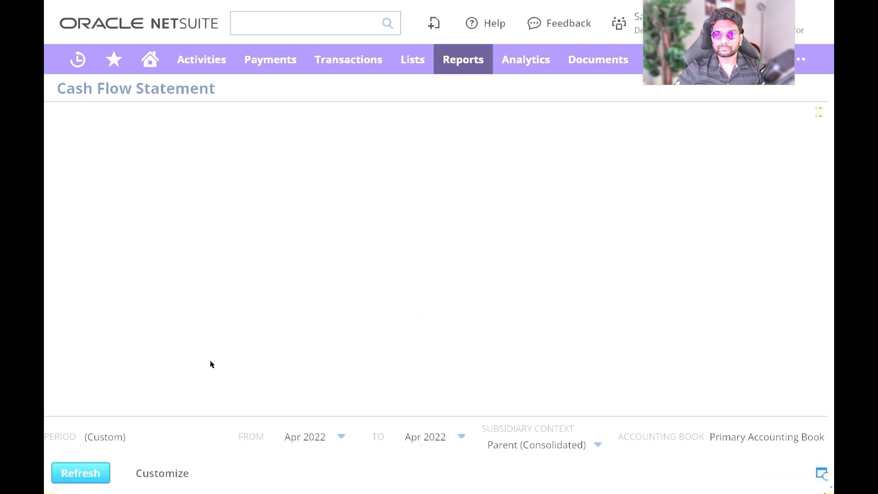
left_click(81, 473)
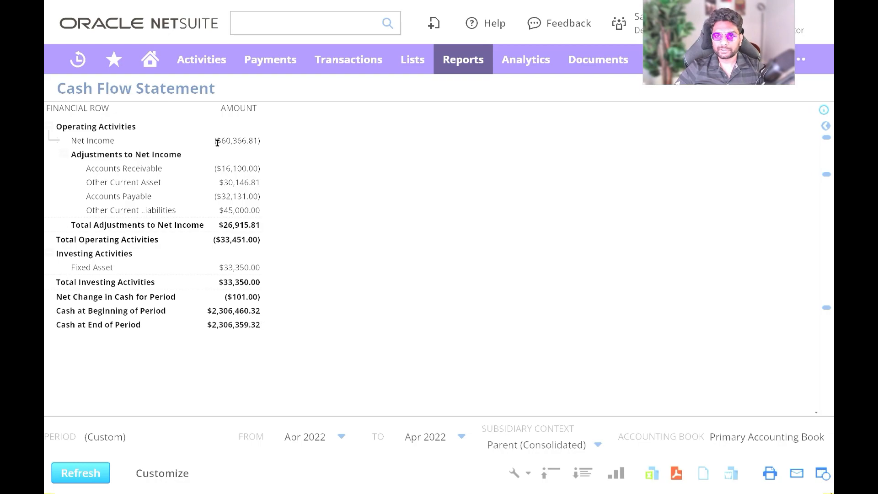
double_click(237, 140)
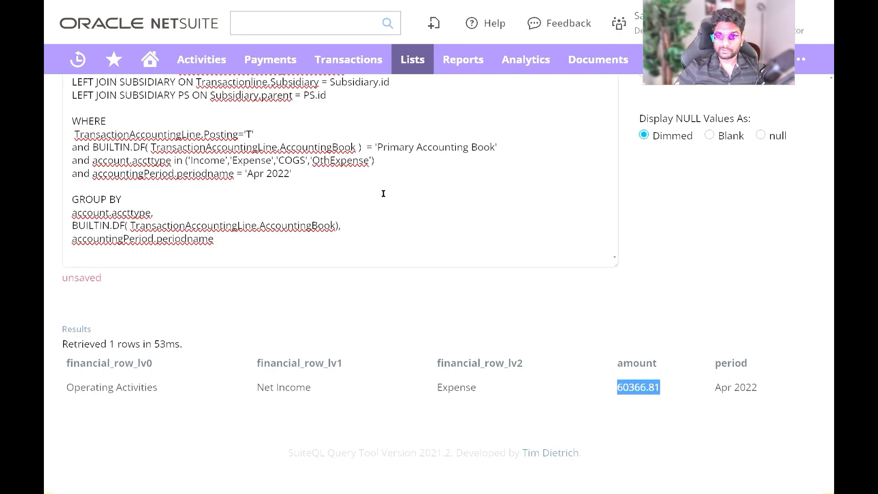
Check the 60366.81 query result against the report, then go to the Income Statement
scroll("up", 3)
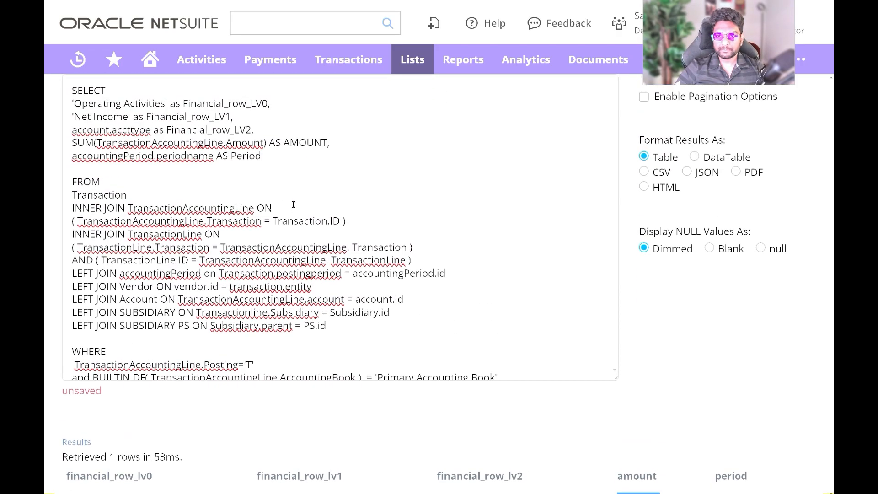
mouse_move(313, 183)
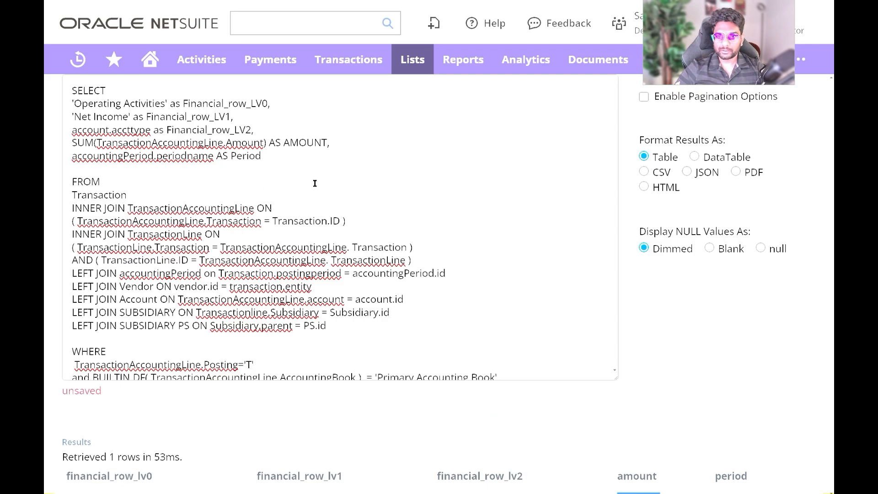
scroll("down", 3)
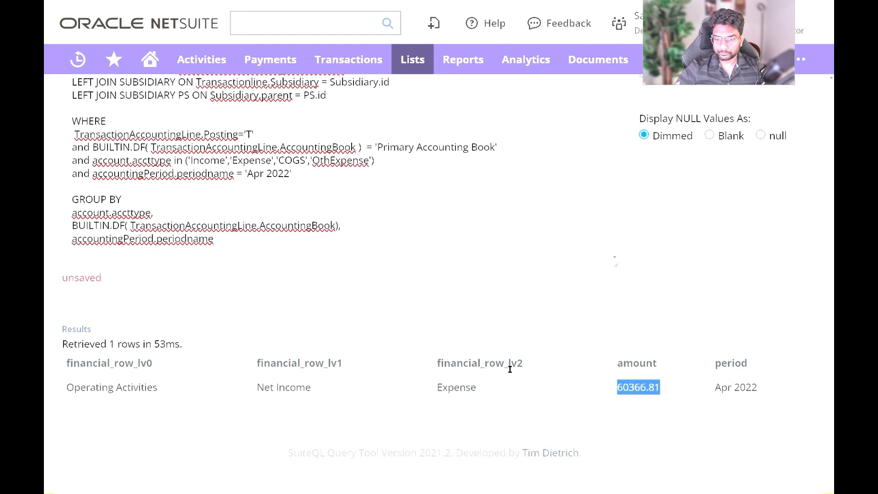
scroll("up", 3)
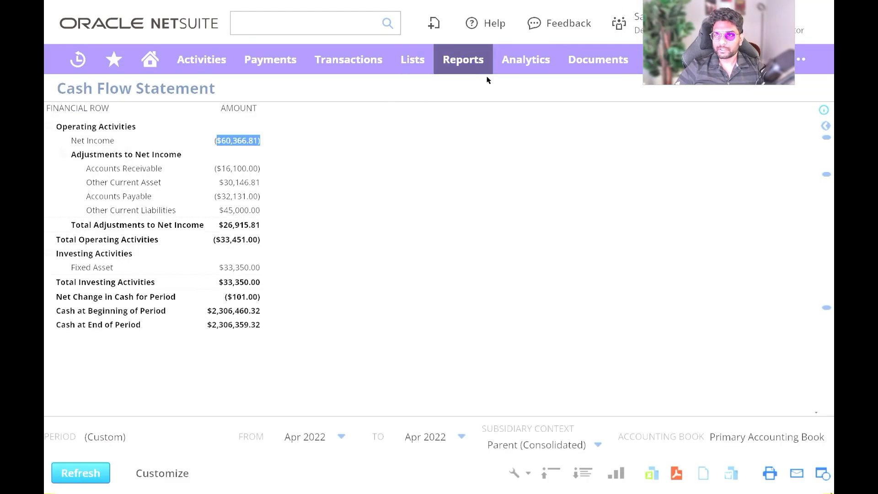
left_click(463, 60)
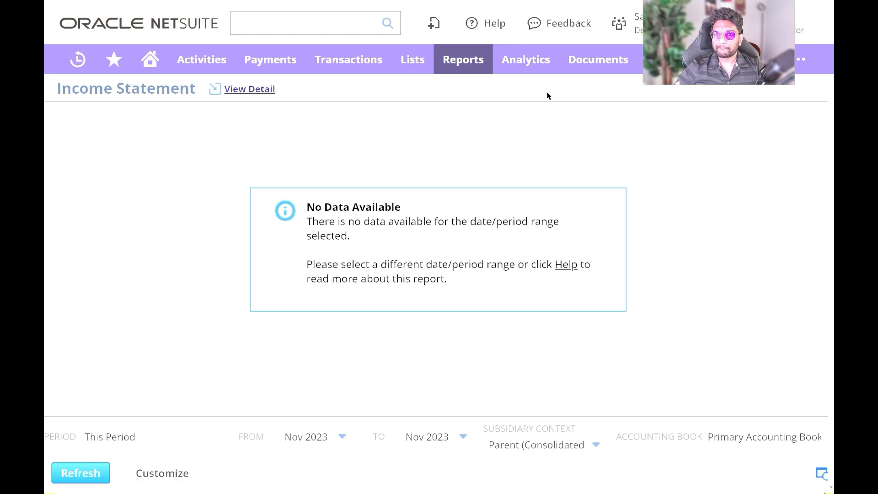
Set the Income Statement From and To periods to Apr 2022 and rerun it
left_click(340, 437)
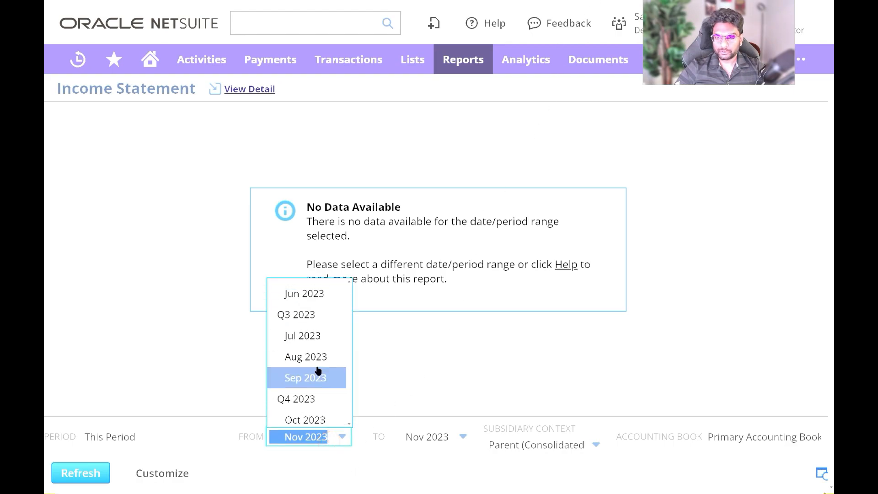
scroll("up", 3)
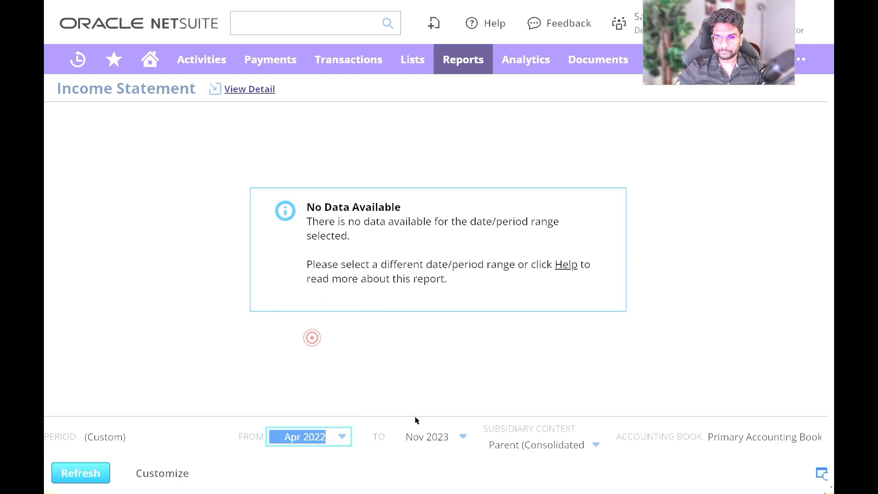
left_click(461, 436)
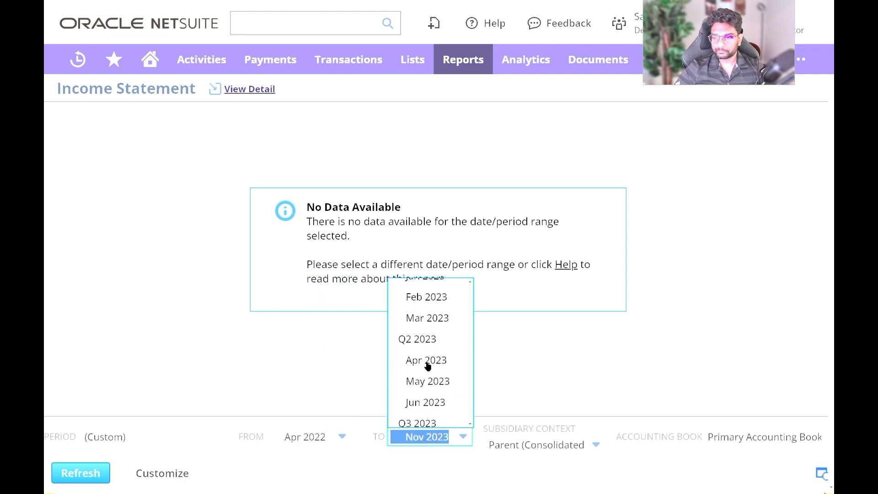
scroll("up", 3)
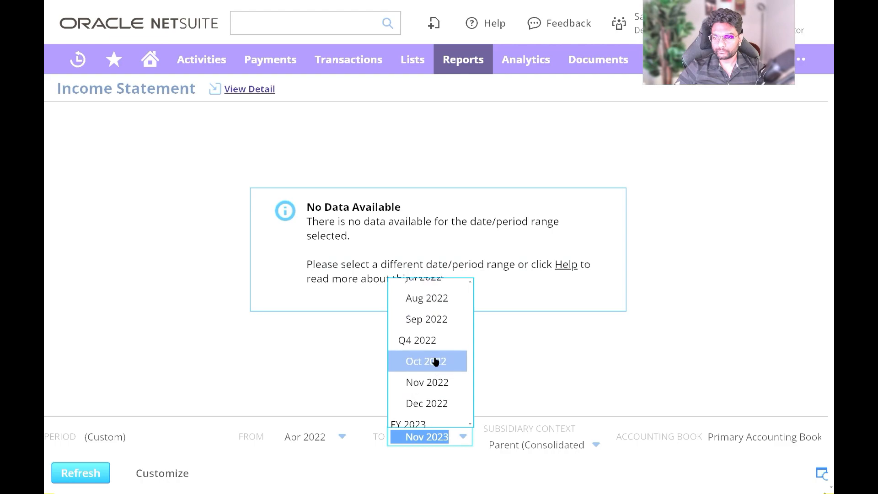
scroll("up", 3)
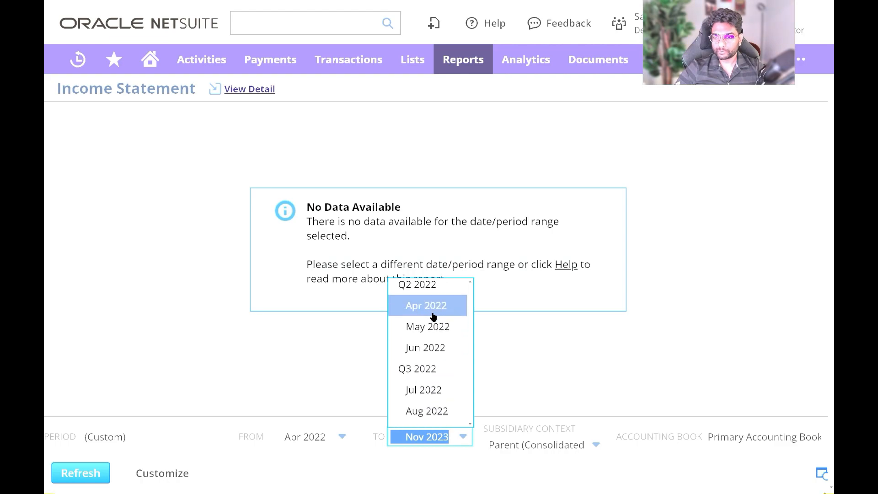
left_click(425, 306)
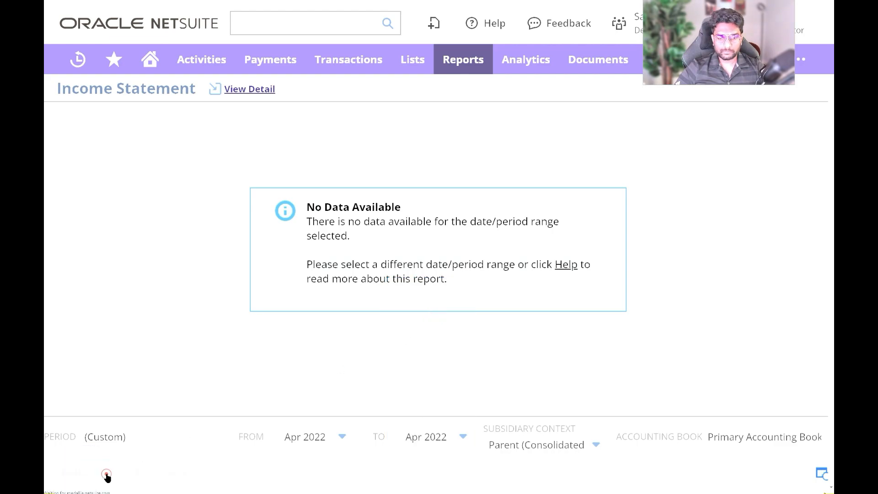
left_click(80, 472)
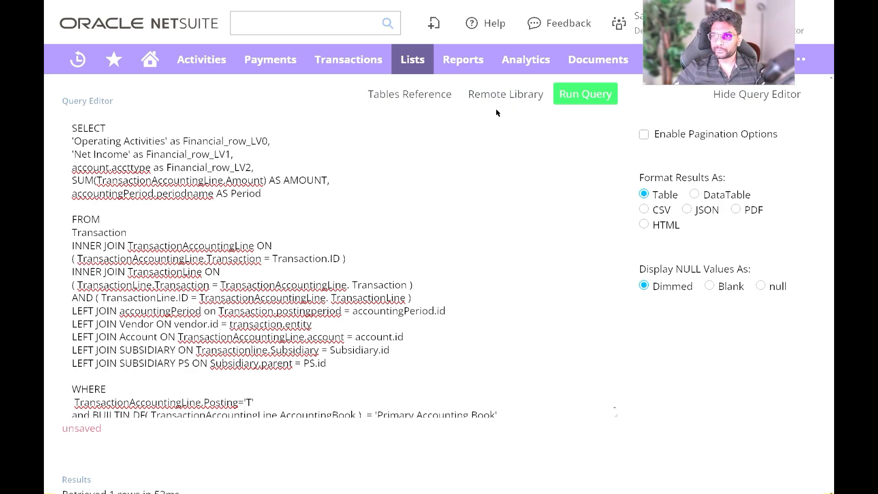
mouse_move(290, 92)
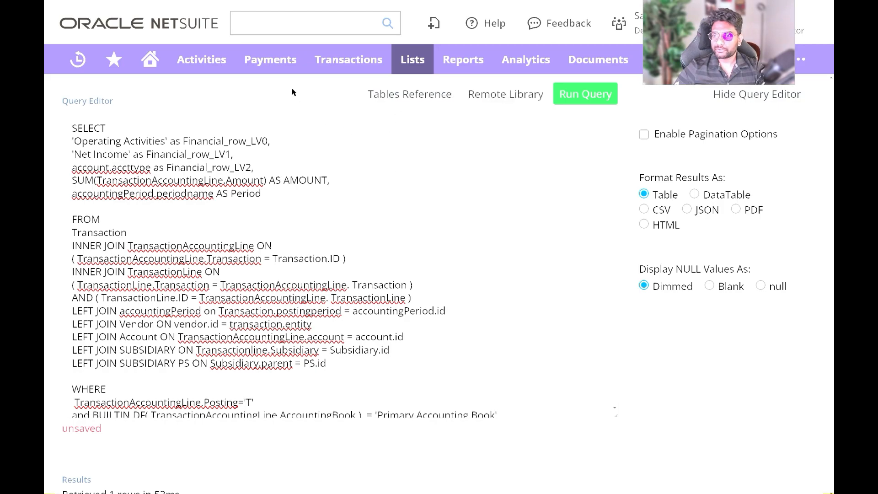
mouse_move(540, 95)
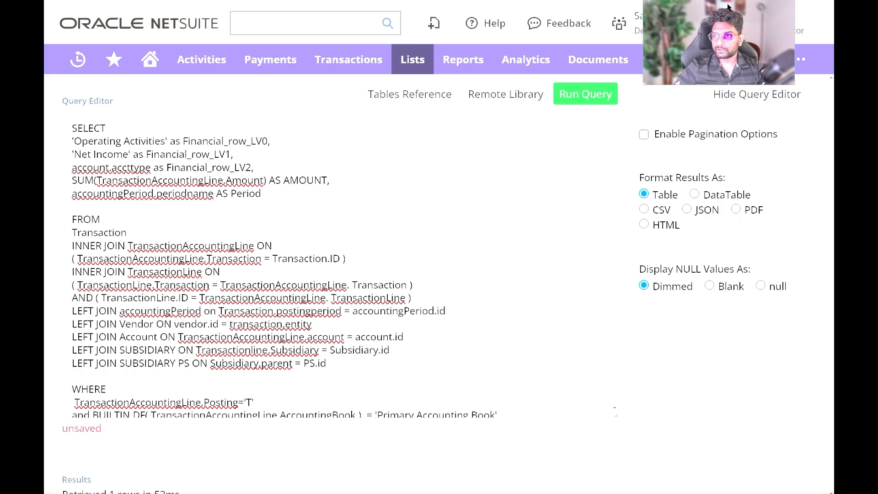
mouse_move(270, 222)
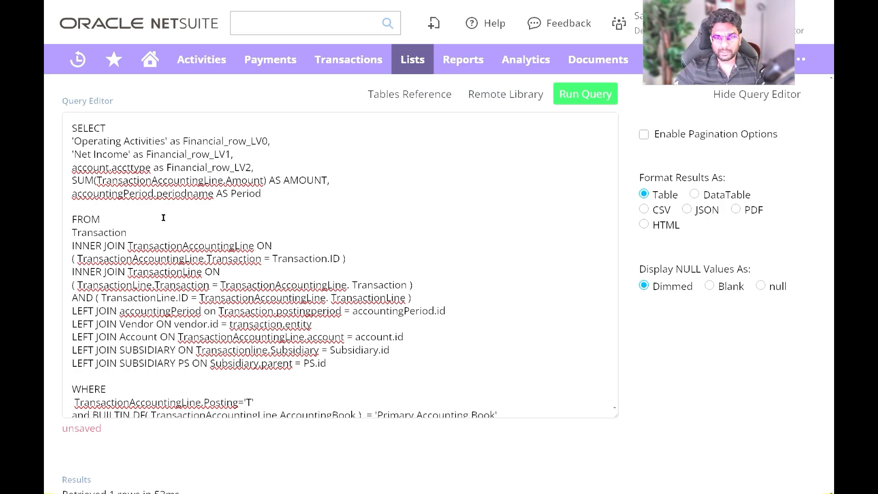
double_click(99, 233)
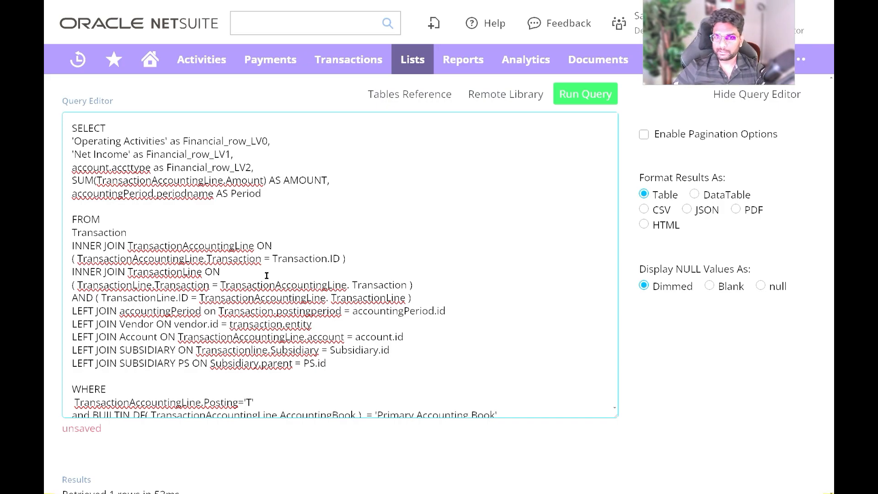
scroll("down", 3)
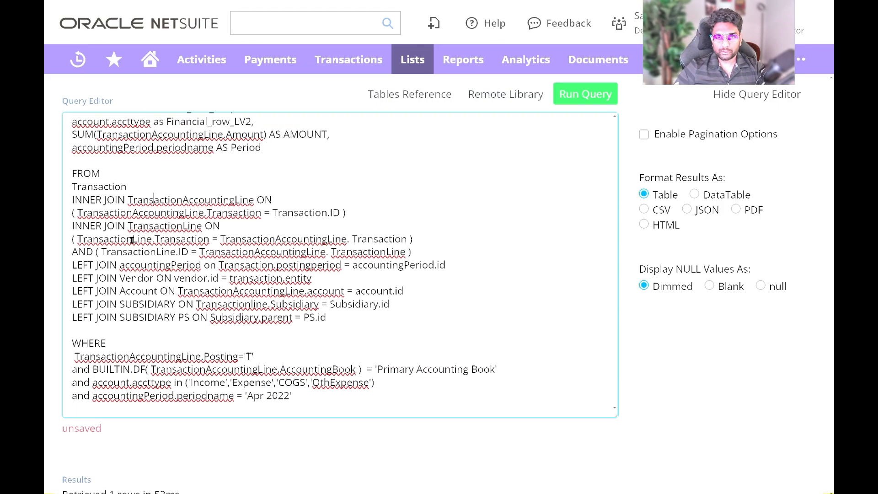
scroll("up", 3)
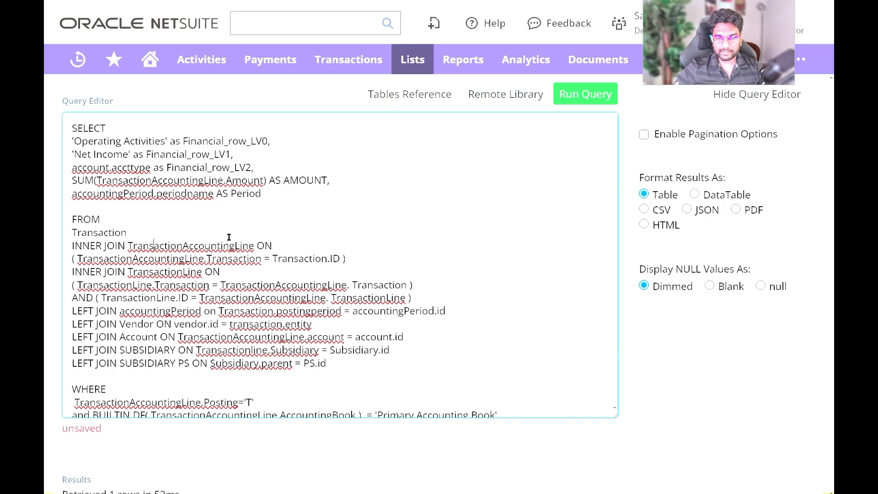
scroll("down", 3)
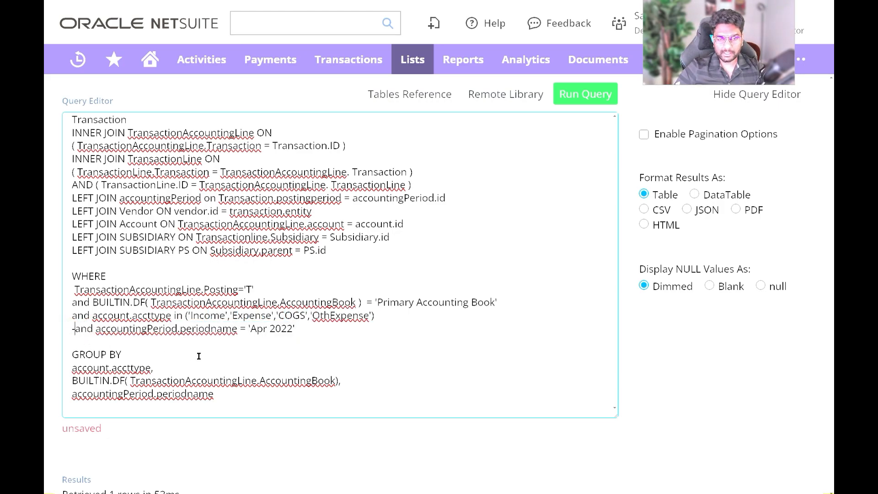
Comment out the Apr 2022 periodname filter and rerun the query for all periods (140 rows)
left_click(584, 94)
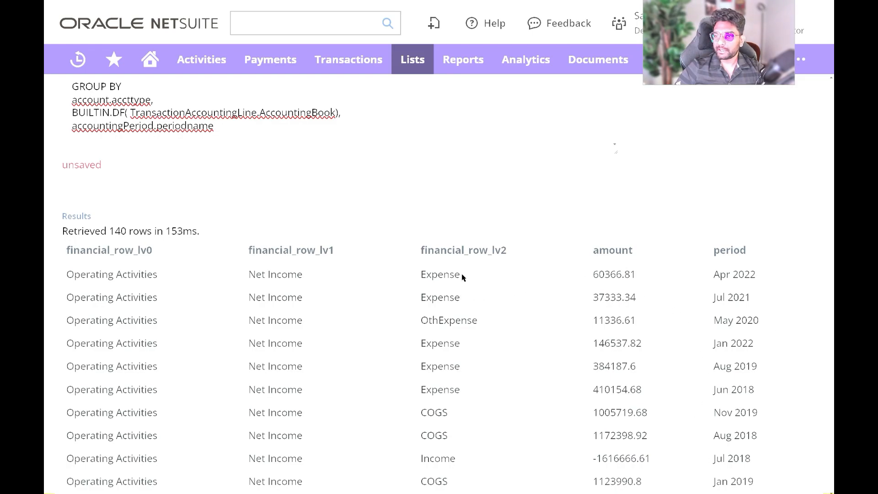
mouse_move(251, 281)
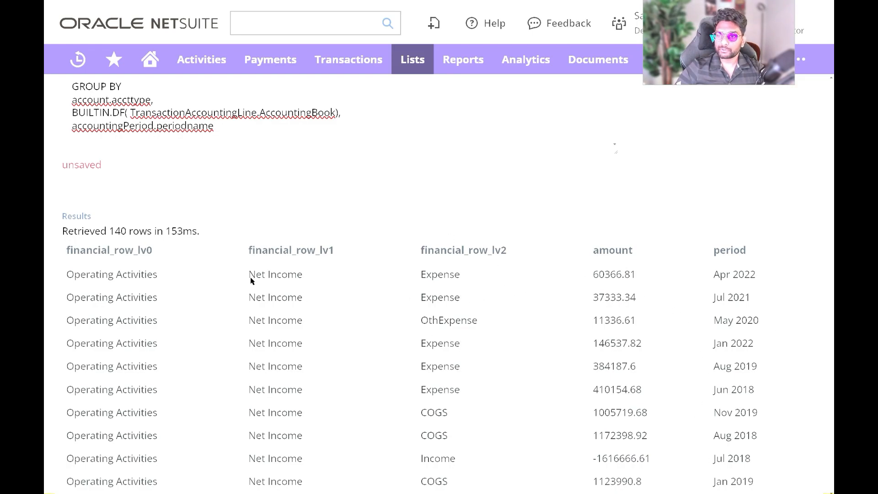
mouse_move(215, 293)
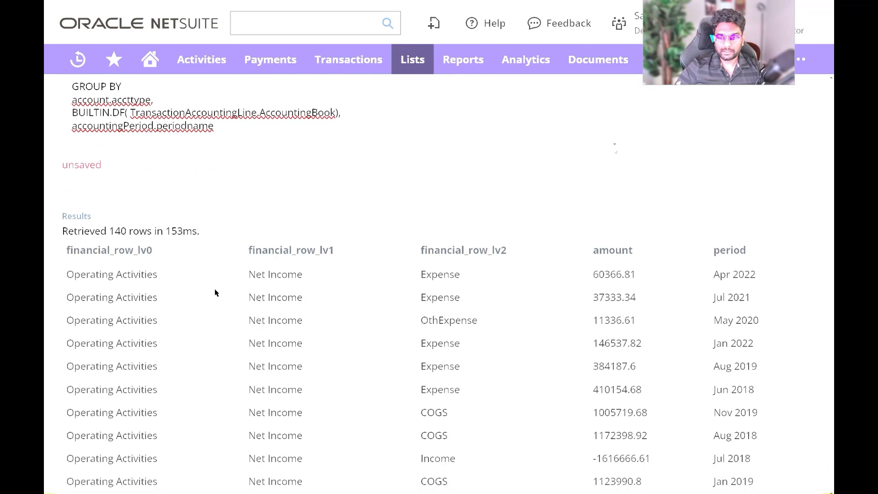
scroll("up", 3)
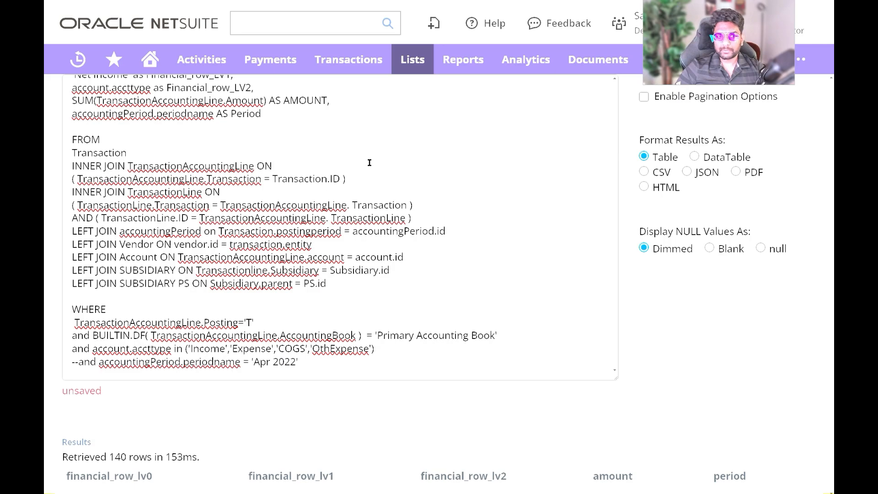
scroll("up", 3)
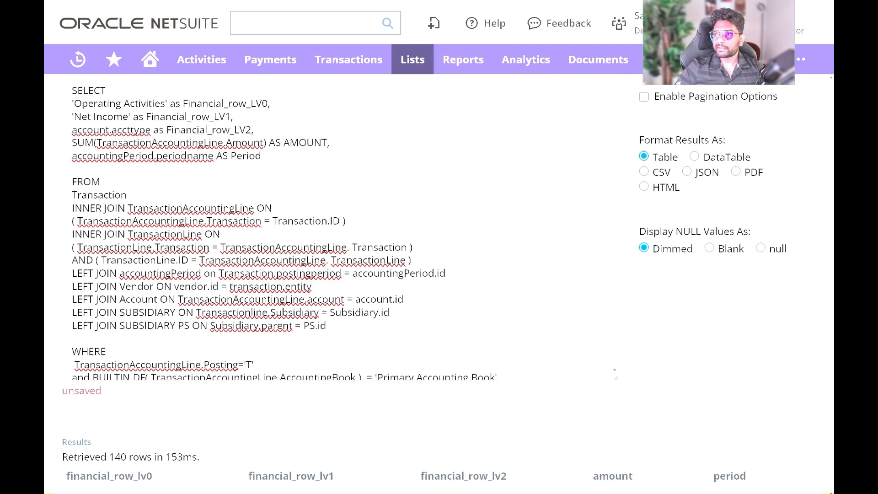
left_click(463, 60)
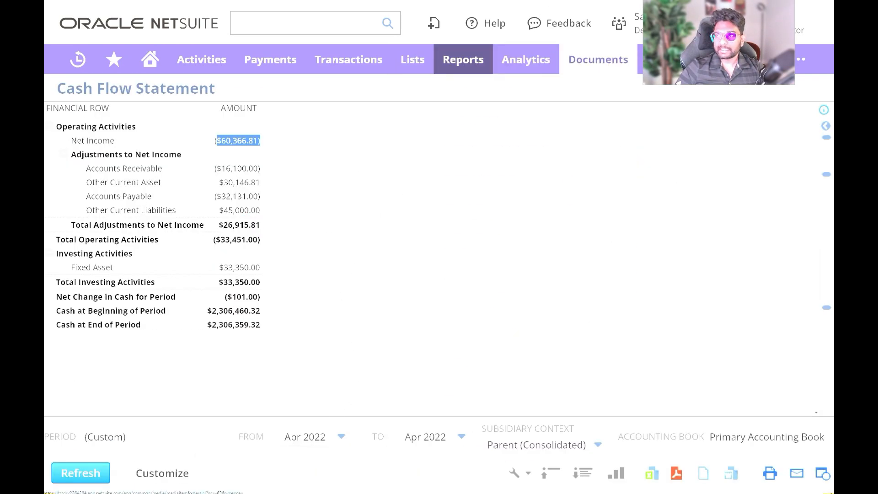
left_click(80, 473)
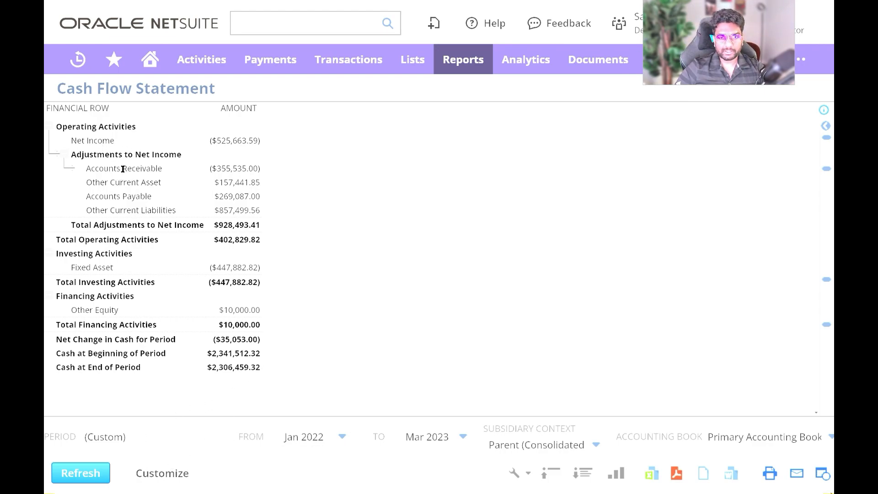
mouse_move(184, 179)
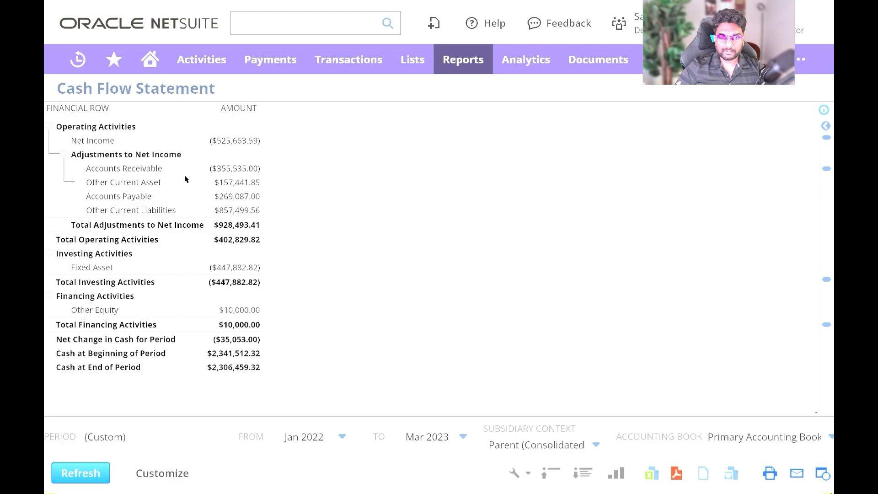
mouse_move(181, 207)
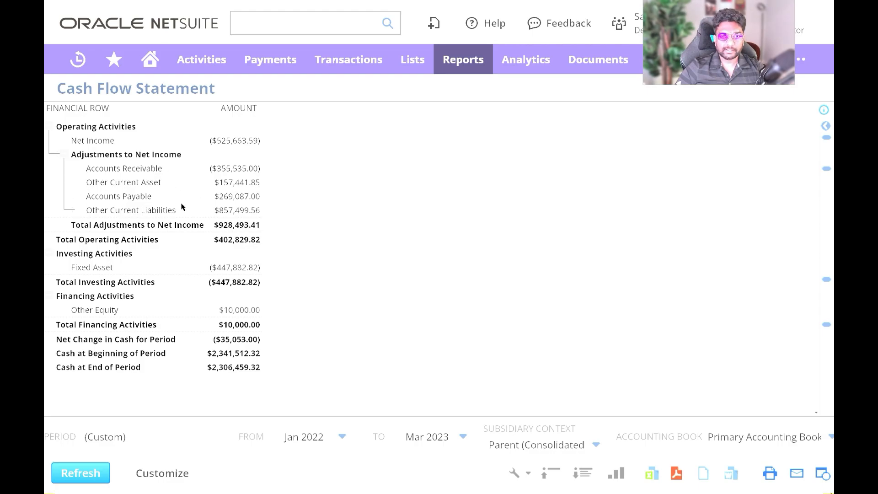
mouse_move(151, 139)
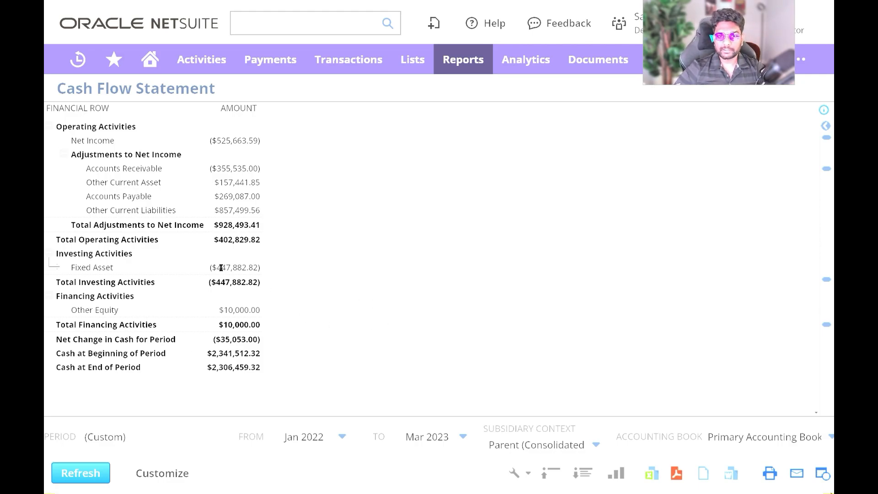
mouse_move(196, 168)
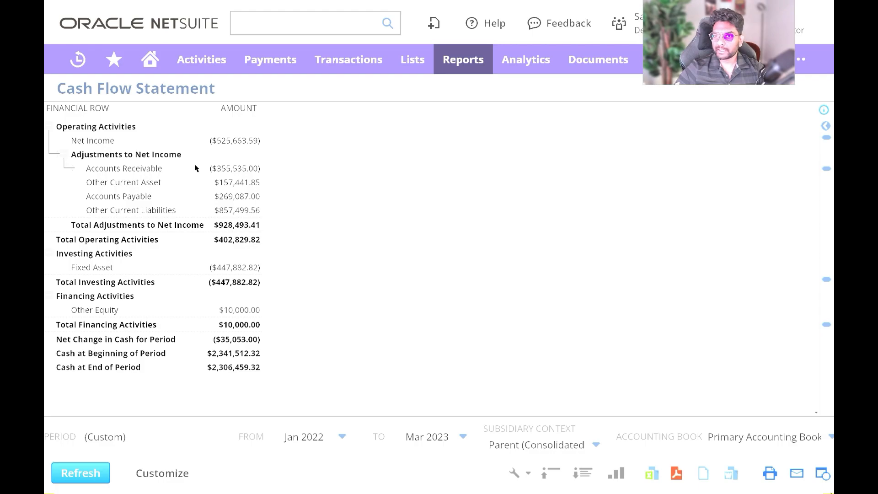
mouse_move(196, 168)
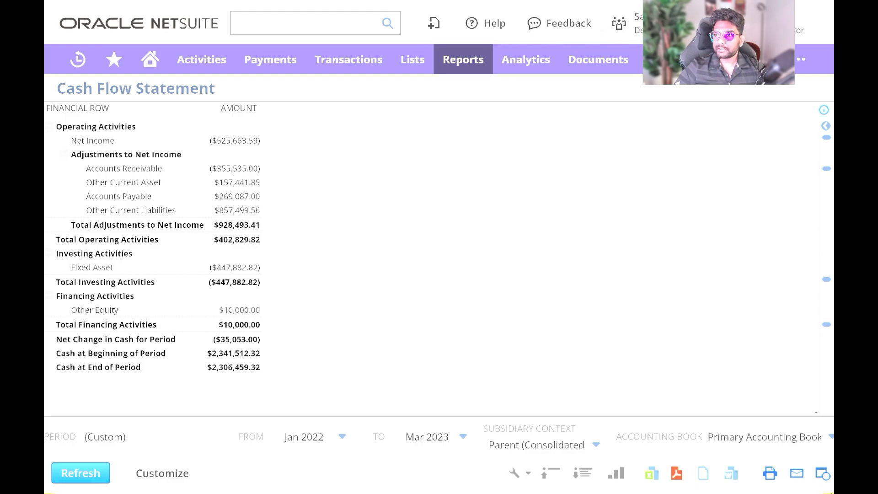
left_click(413, 60)
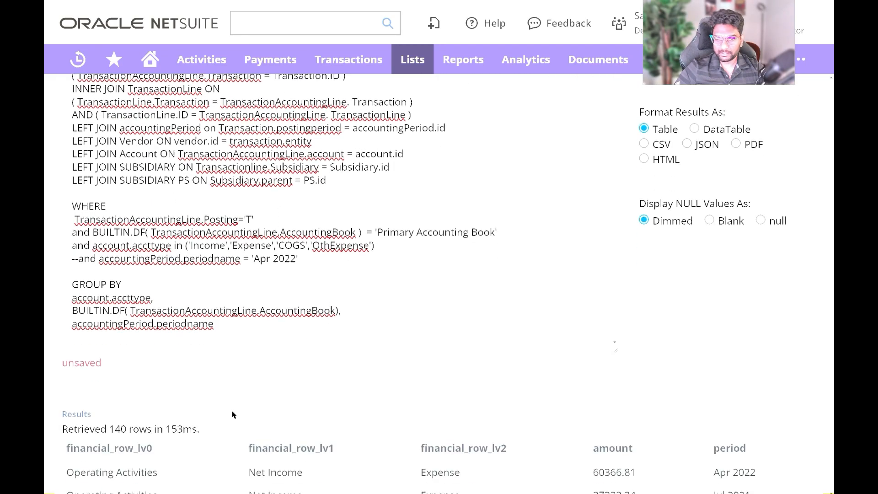
scroll("up", 3)
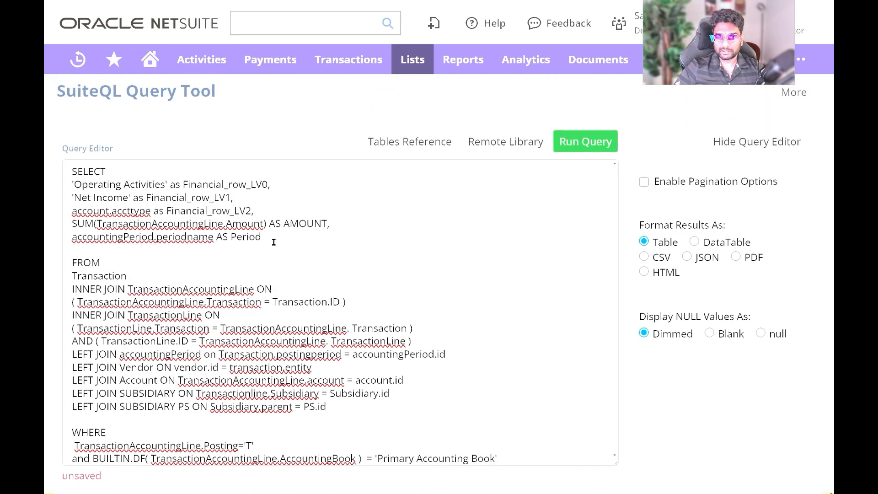
scroll("down", 3)
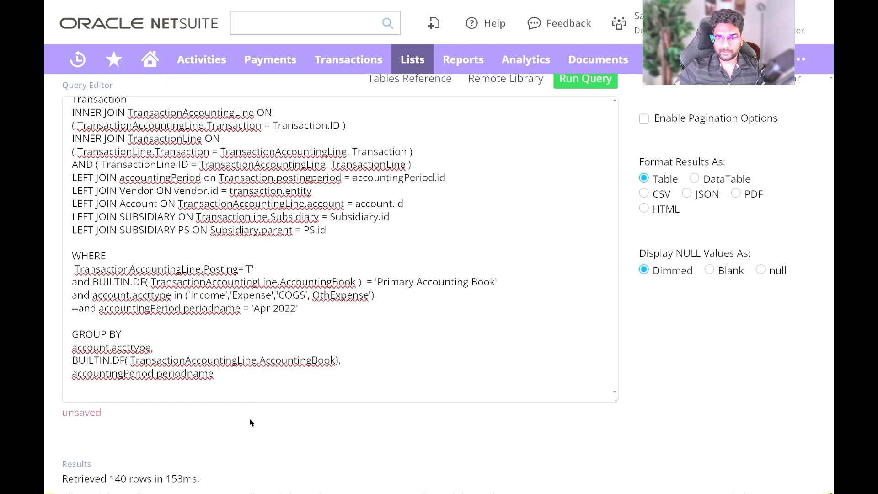
scroll("down", 3)
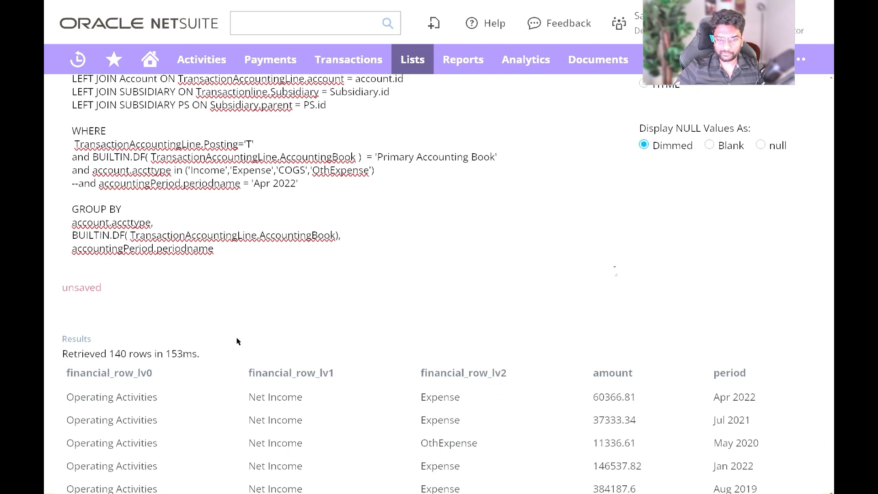
mouse_move(369, 297)
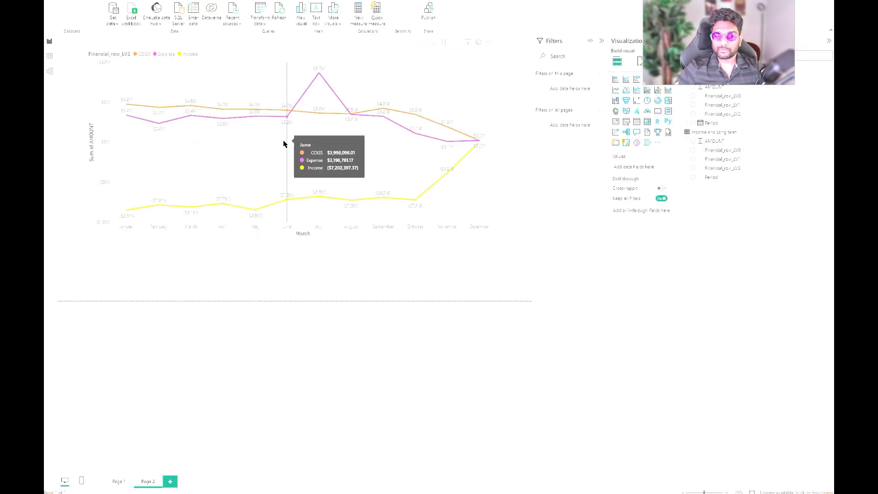
mouse_move(307, 197)
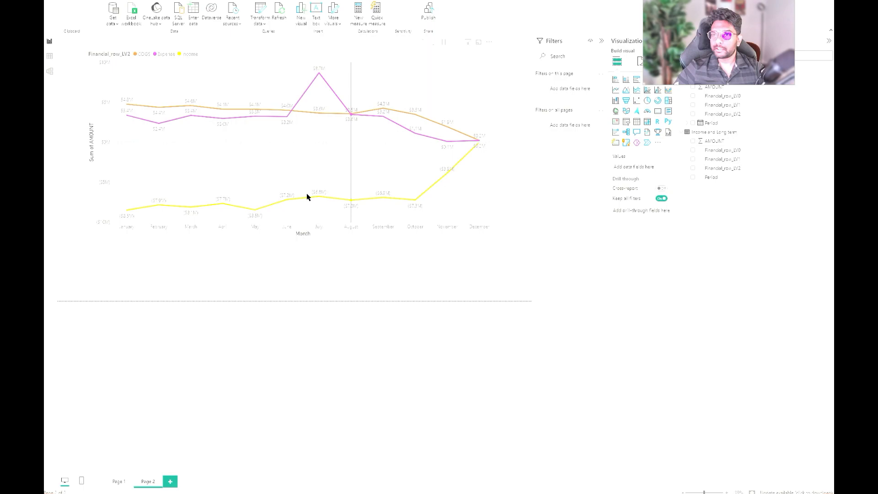
mouse_move(191, 124)
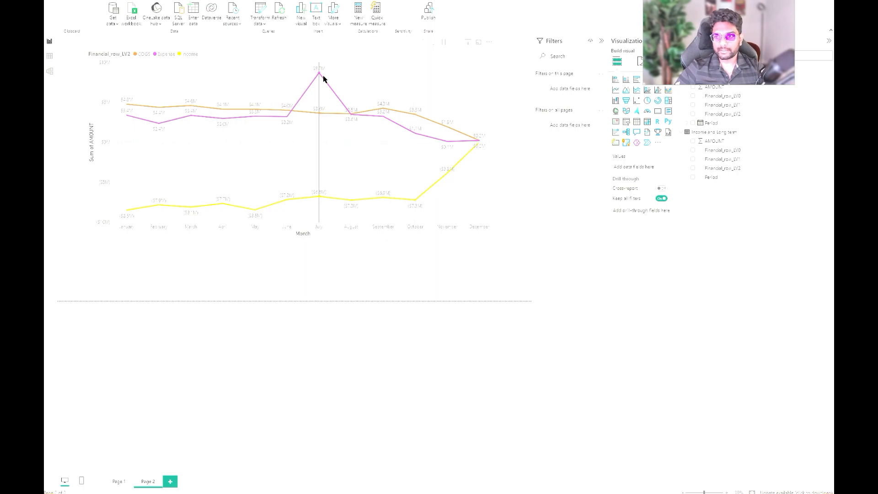
mouse_move(283, 60)
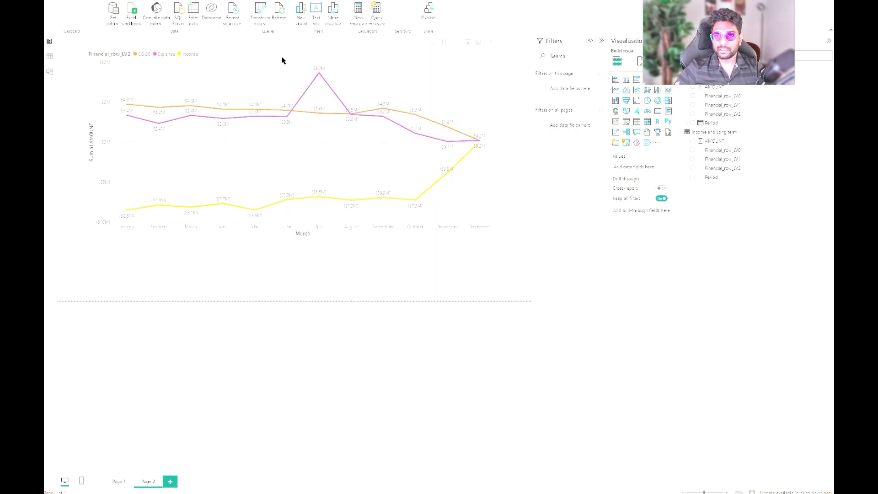
left_click(118, 481)
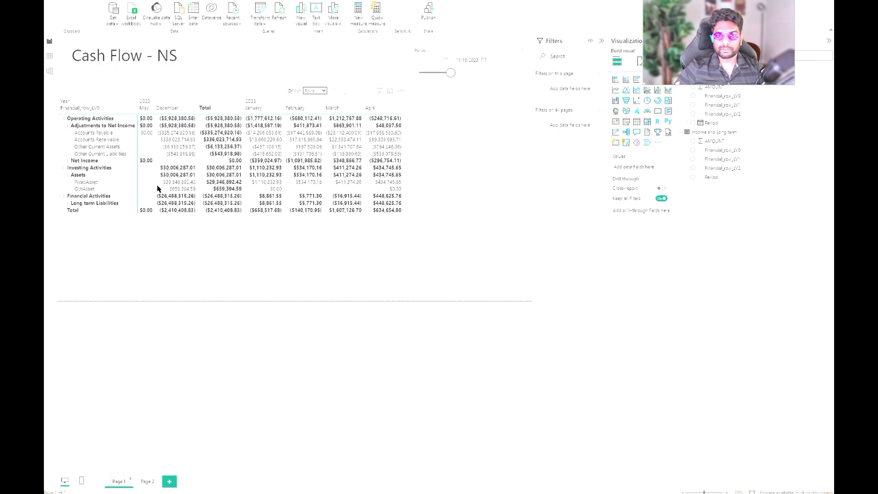
mouse_move(151, 198)
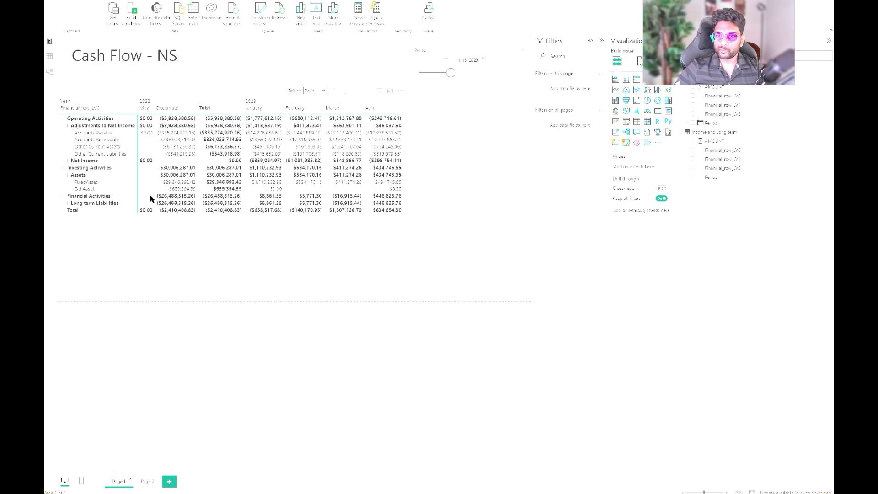
left_click(146, 481)
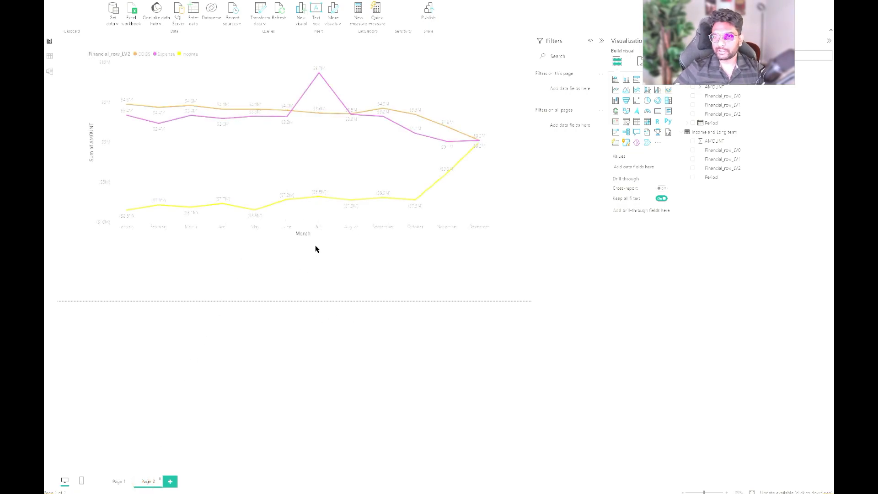
mouse_move(424, 128)
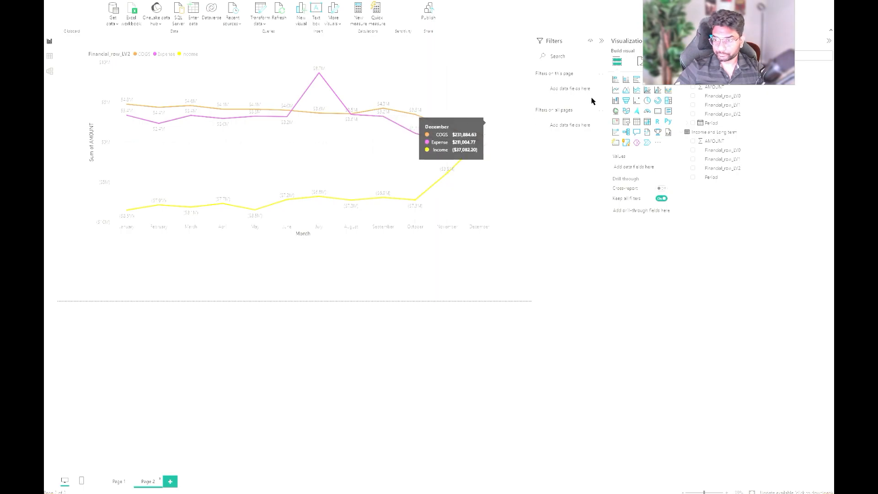
mouse_move(457, 79)
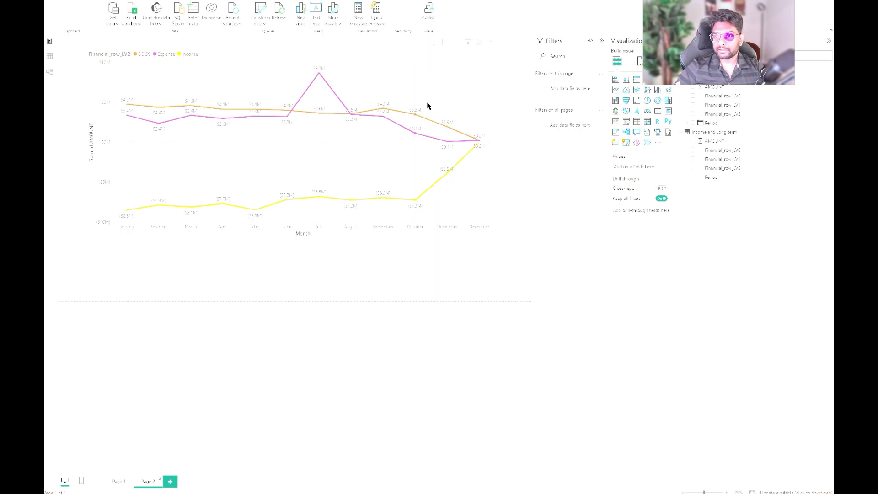
mouse_move(308, 89)
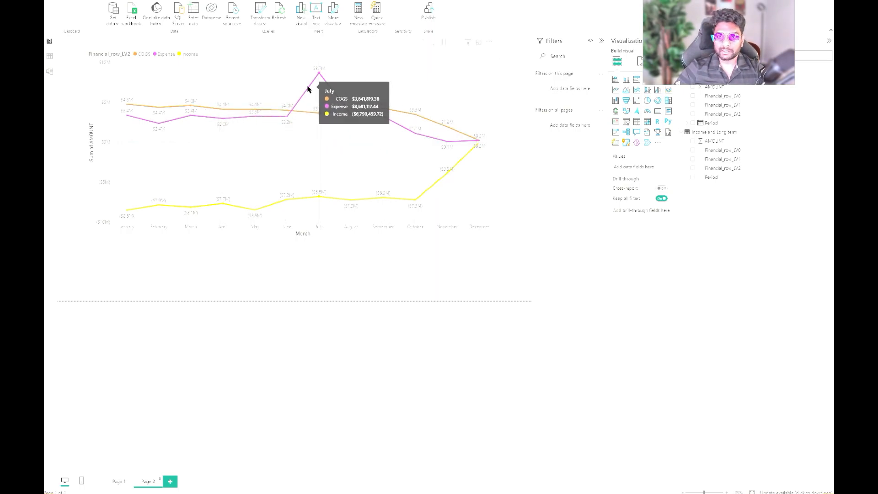
mouse_move(327, 109)
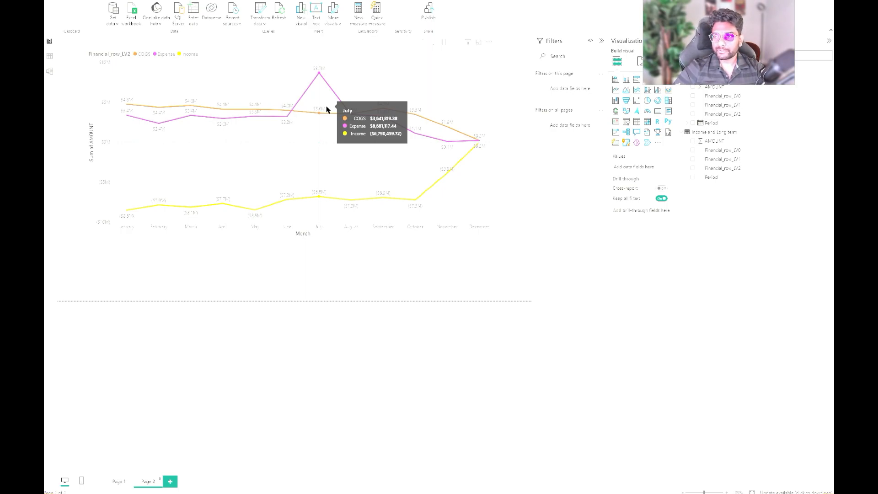
mouse_move(476, 105)
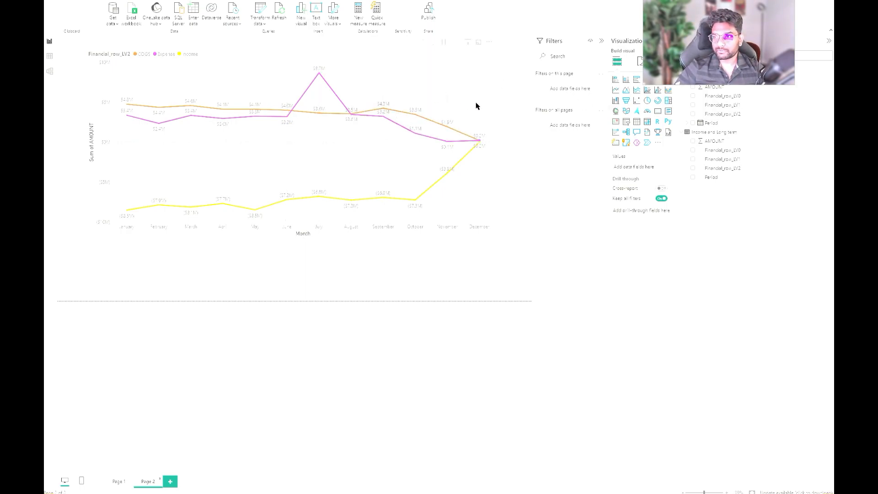
mouse_move(609, 114)
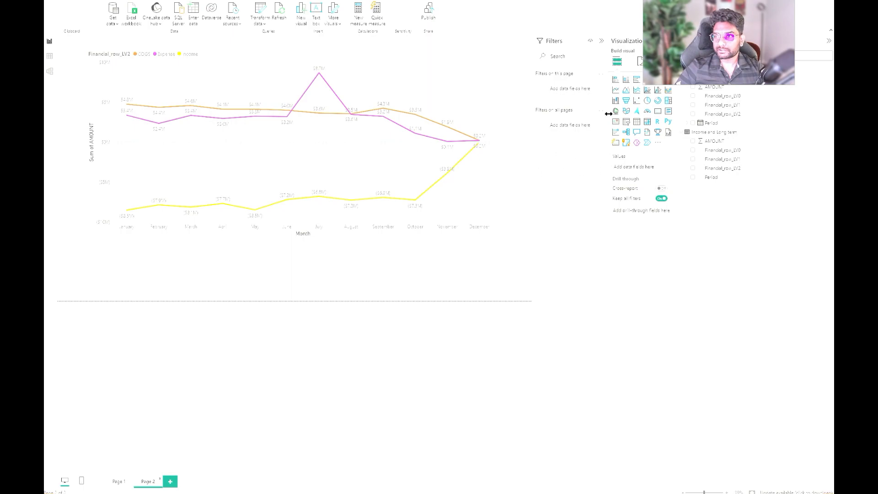
mouse_move(476, 129)
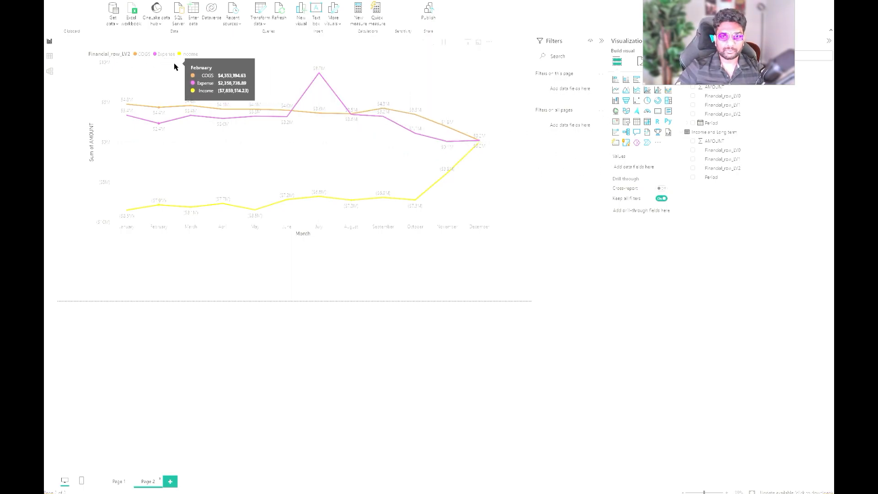
mouse_move(475, 142)
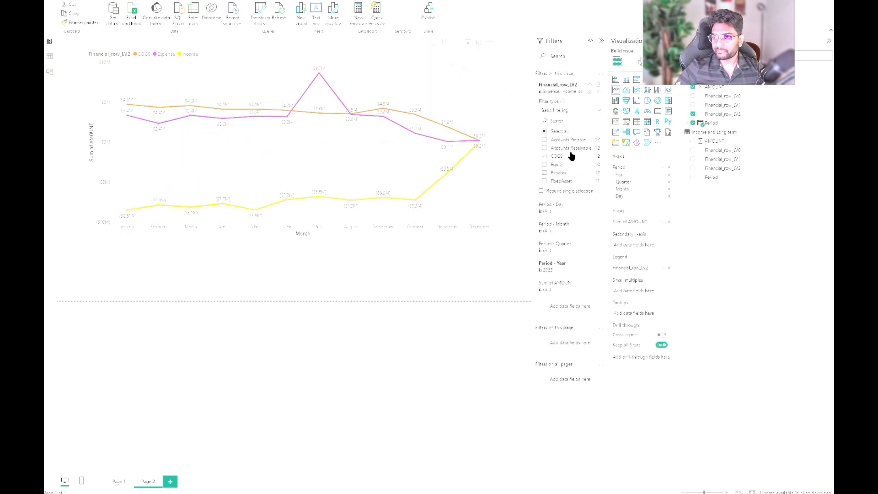
Tick Accounts Receivable and Accounts Payable in the Financial_row_LV2 filter
scroll("down", 3)
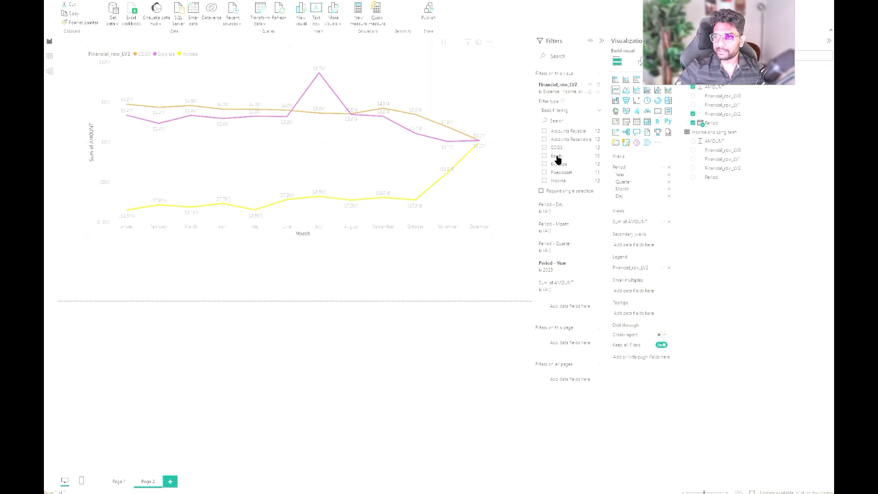
left_click(543, 147)
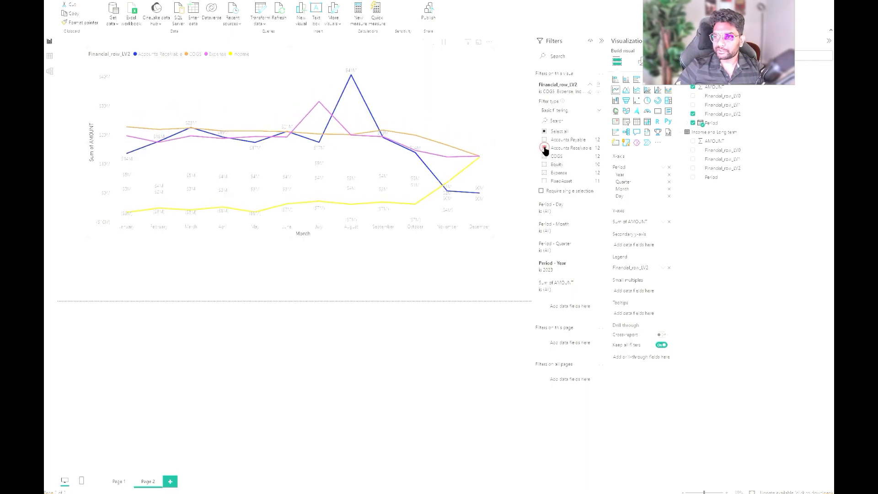
left_click(544, 139)
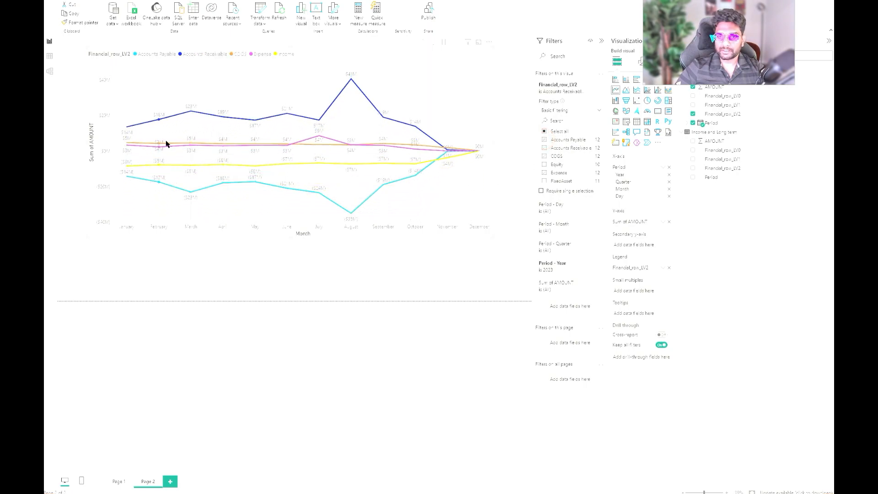
mouse_move(181, 82)
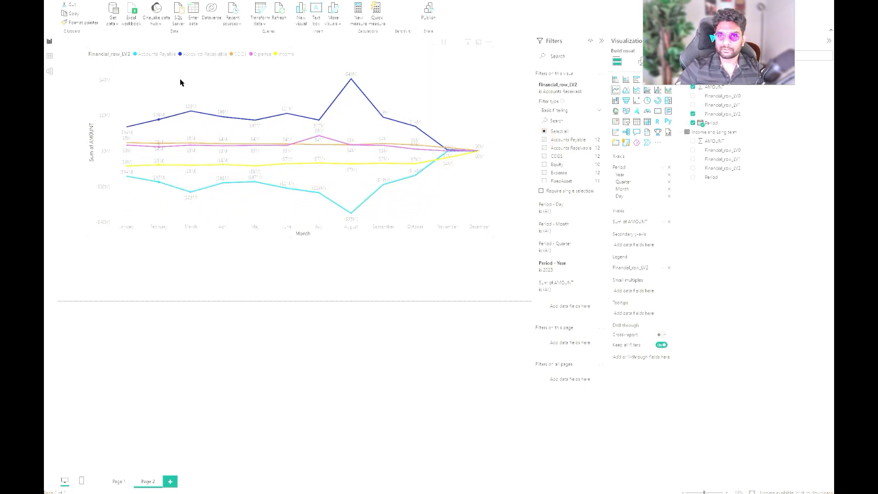
mouse_move(351, 103)
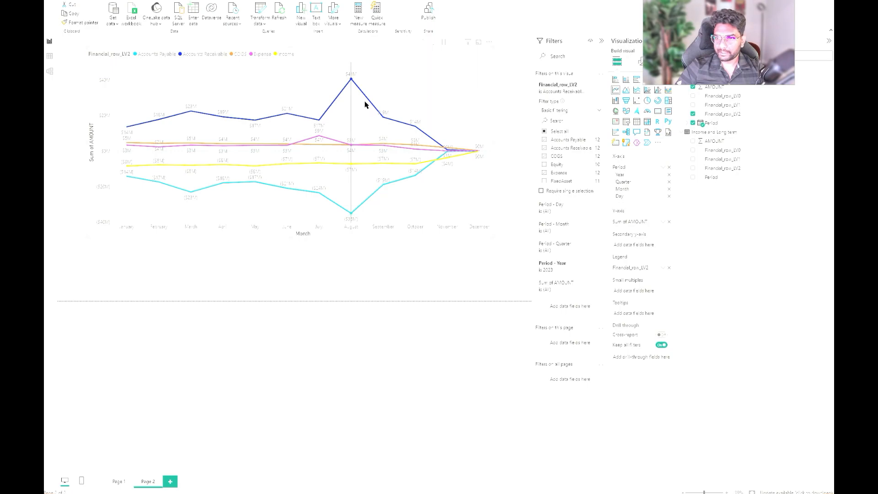
mouse_move(362, 100)
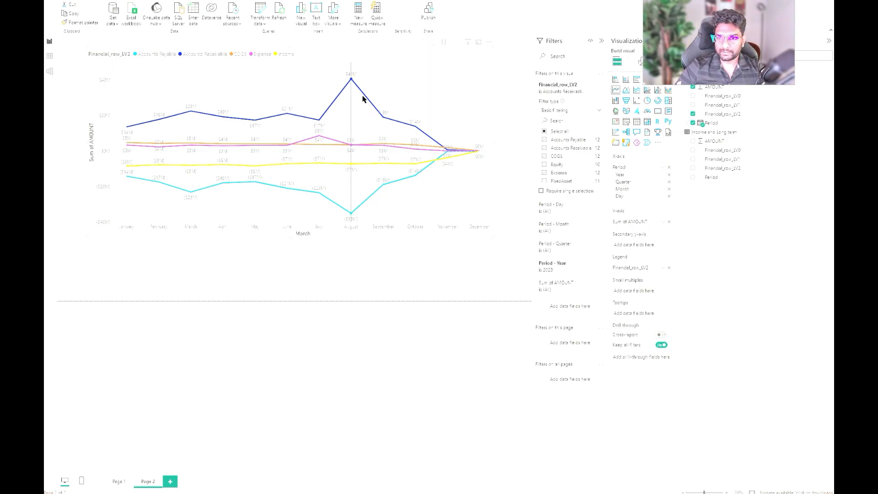
mouse_move(351, 106)
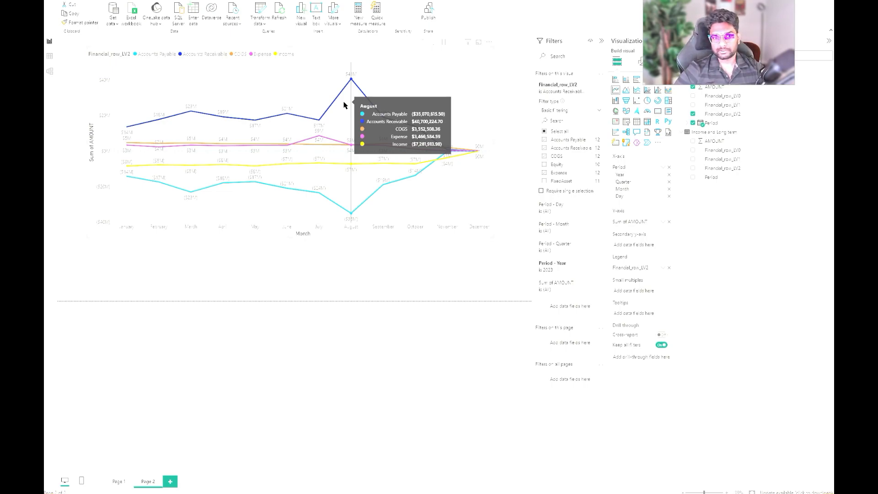
mouse_move(371, 56)
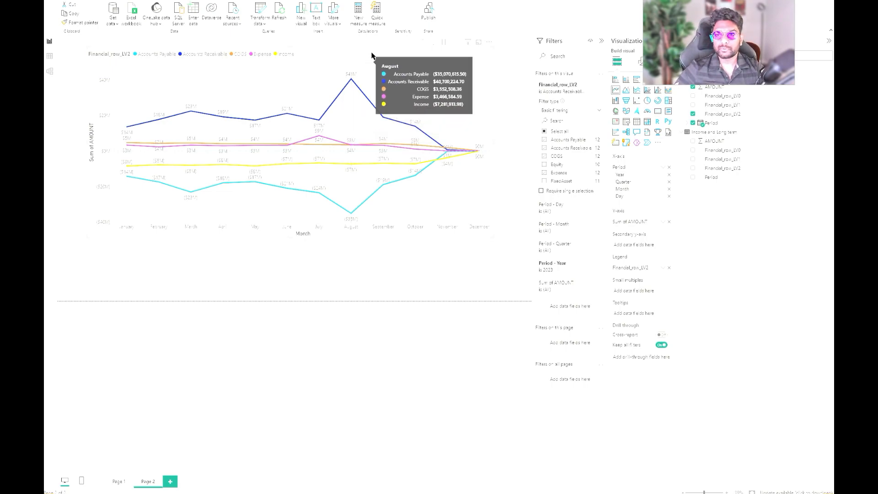
mouse_move(287, 139)
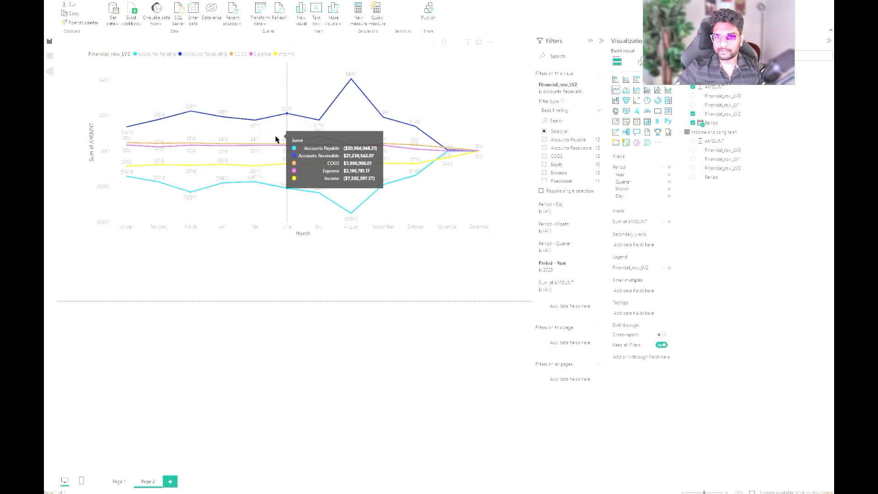
mouse_move(255, 140)
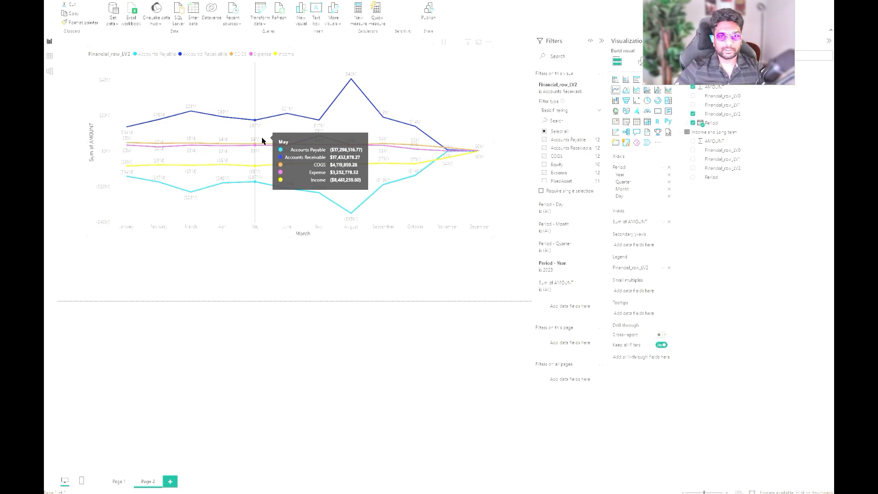
mouse_move(307, 282)
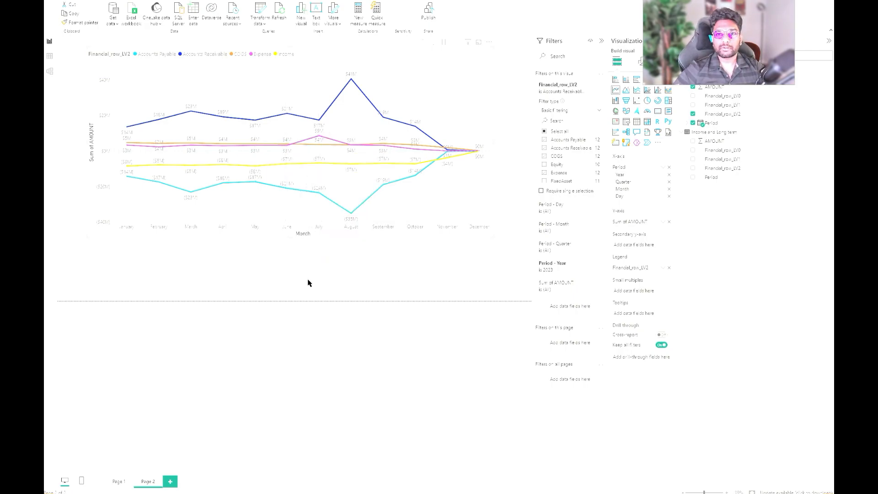